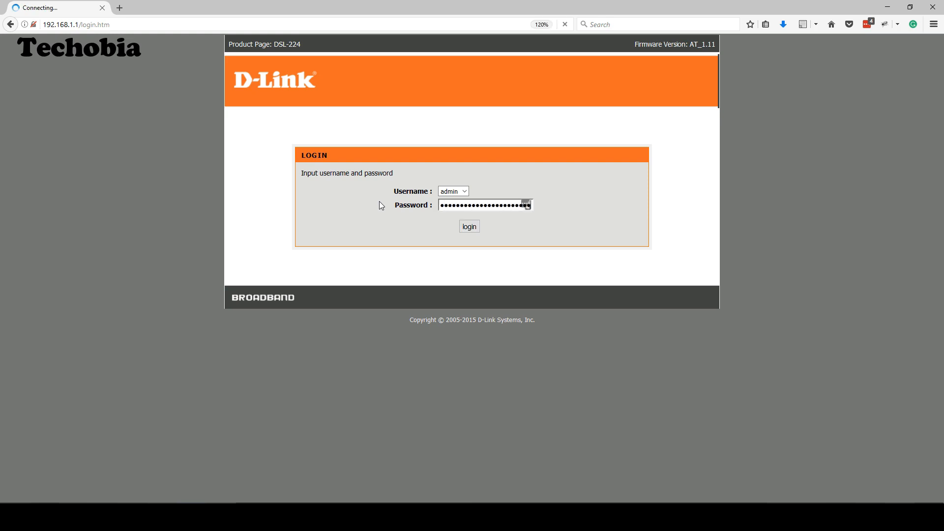
Log in as admin to reach the router's Setup home page.
left_click(469, 226)
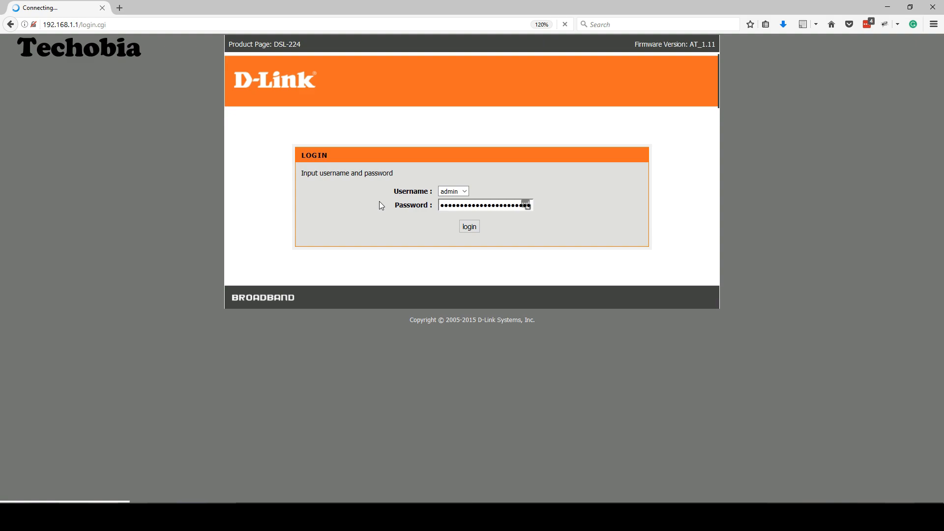
mouse_move(527, 246)
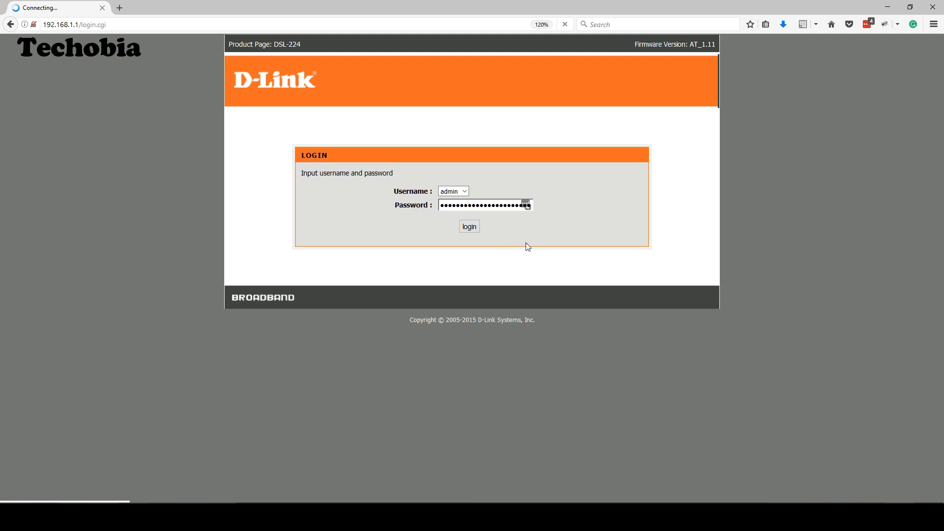
left_click(469, 226)
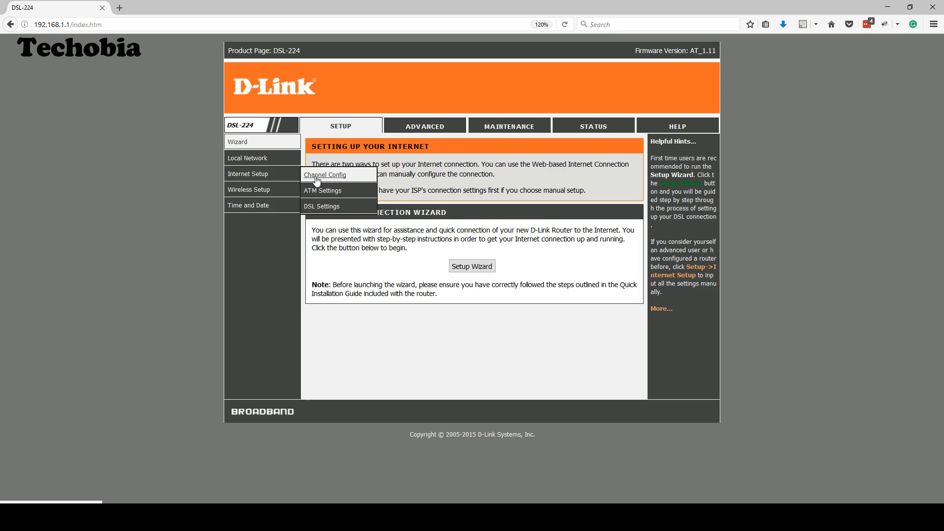
Go to the Channel Config page and scroll to the current WAN connection table.
left_click(324, 175)
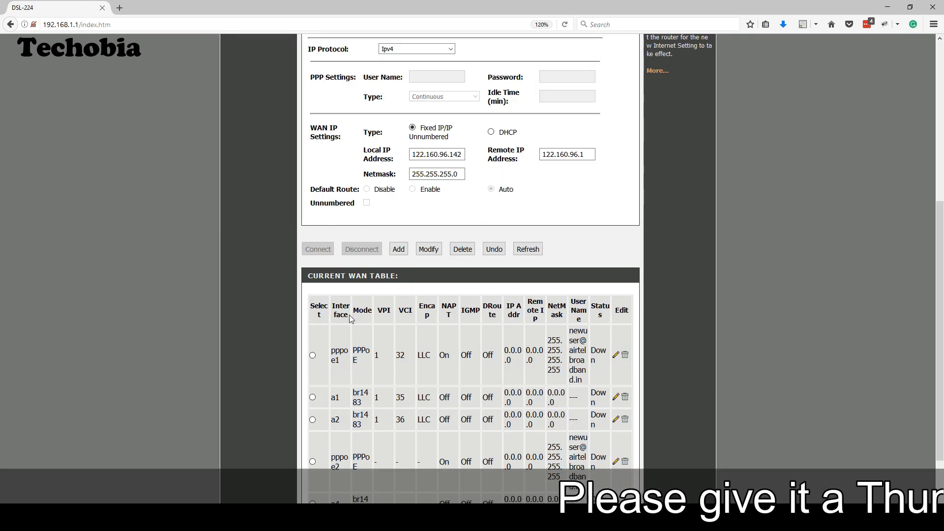
scroll("down", 3)
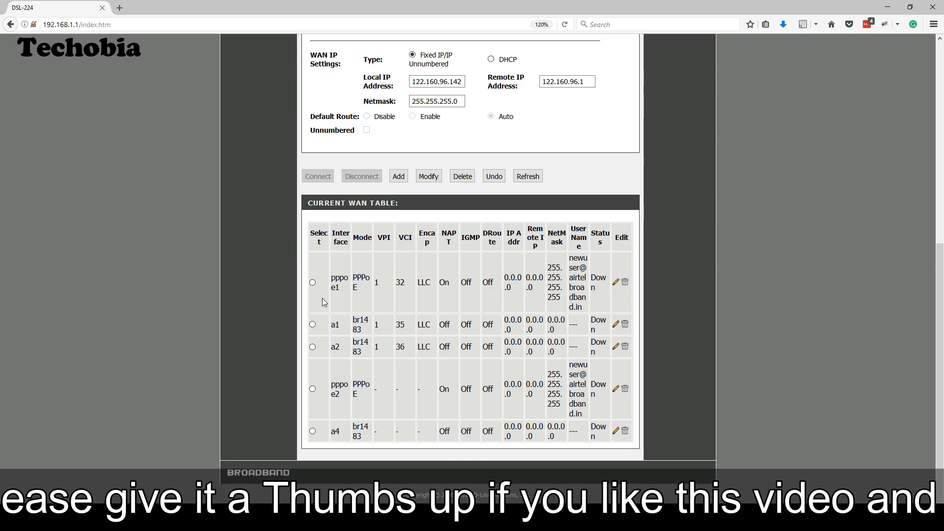
mouse_move(626, 284)
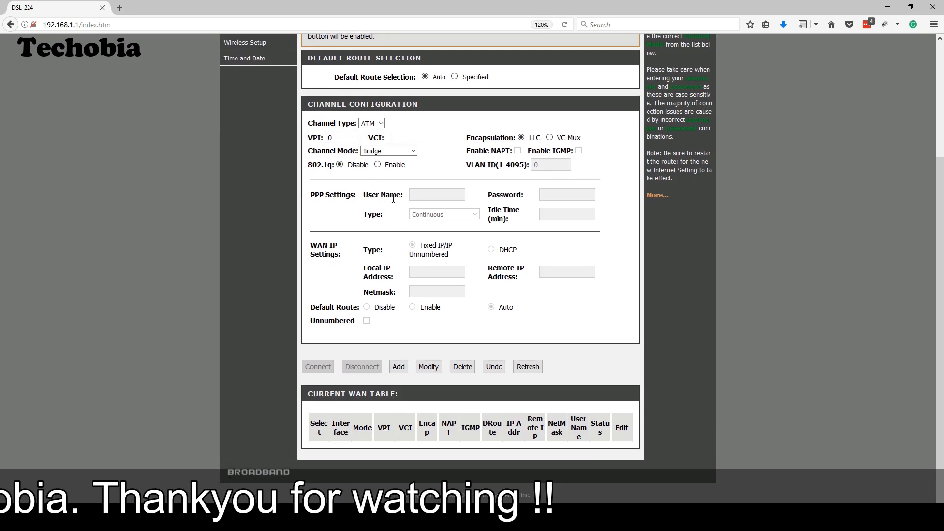
Set channel type PTM, mode DHCP (Static IP), enable 802.1q and enter VLAN ID 100.
left_click(372, 123)
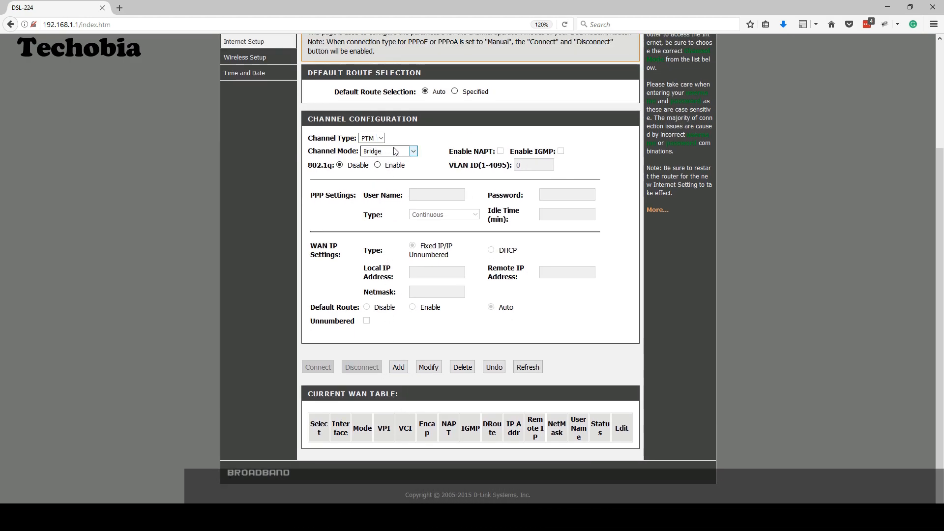
left_click(409, 152)
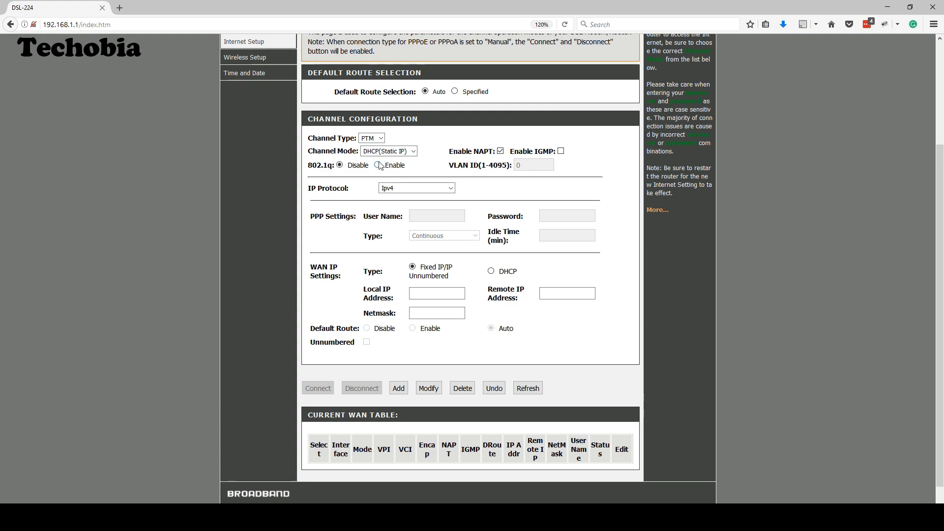
left_click(377, 165)
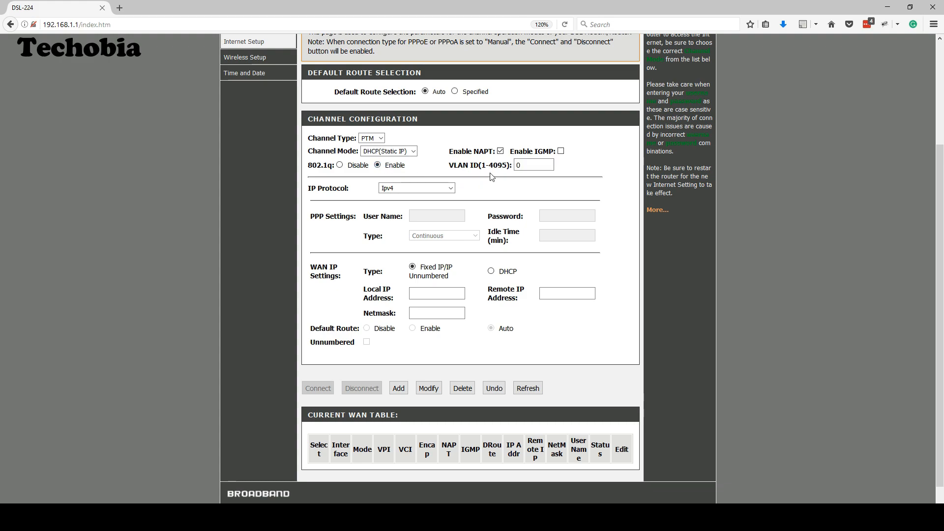
left_click(535, 164)
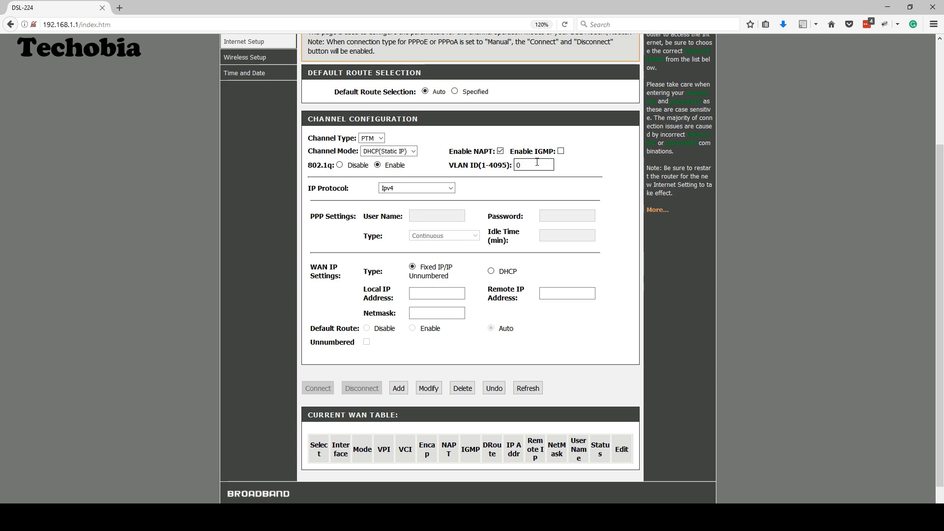
double_click(533, 165)
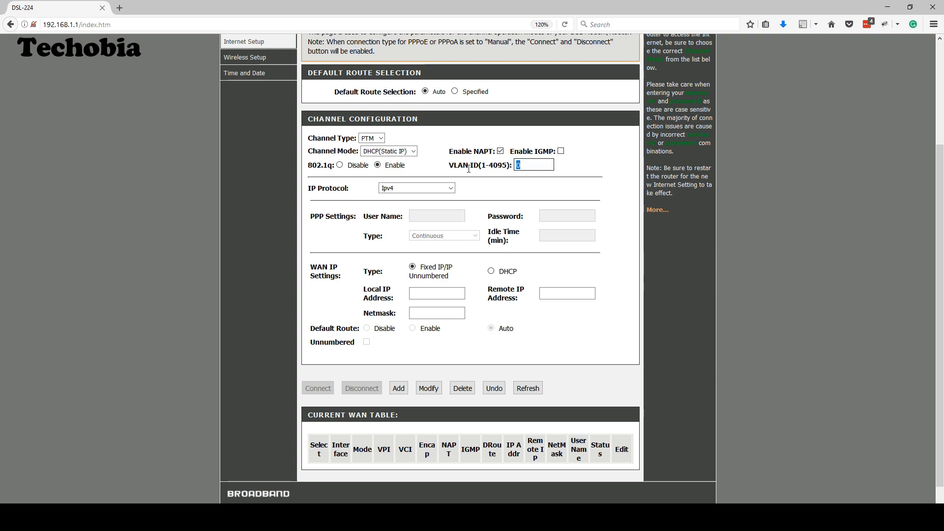
type("1")
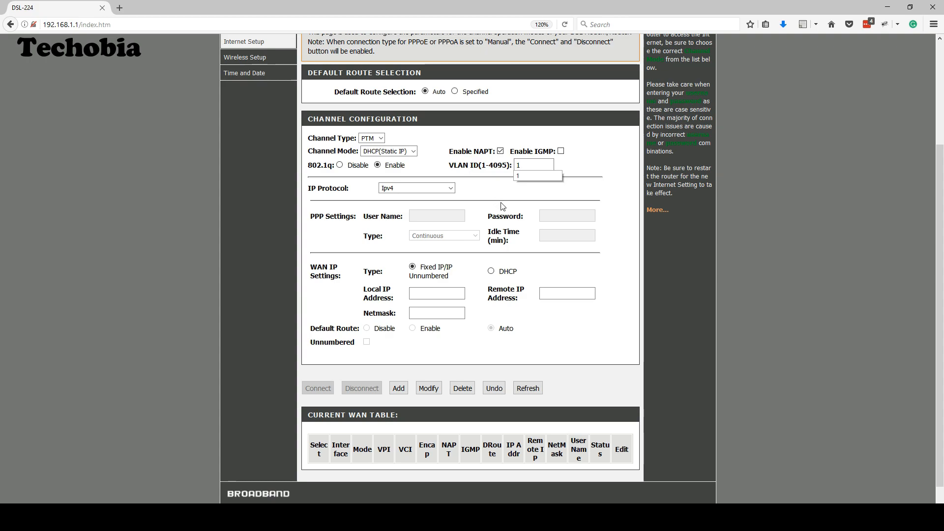
type("00")
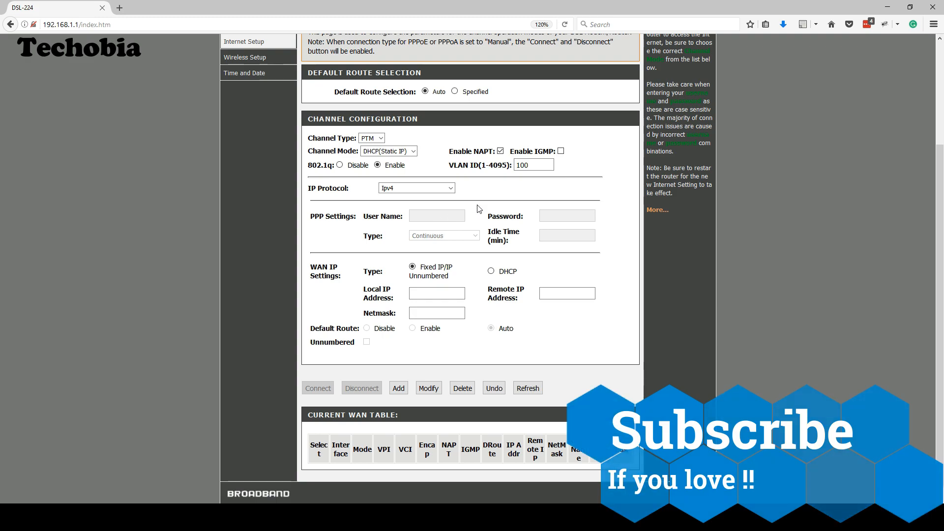
left_click(437, 293)
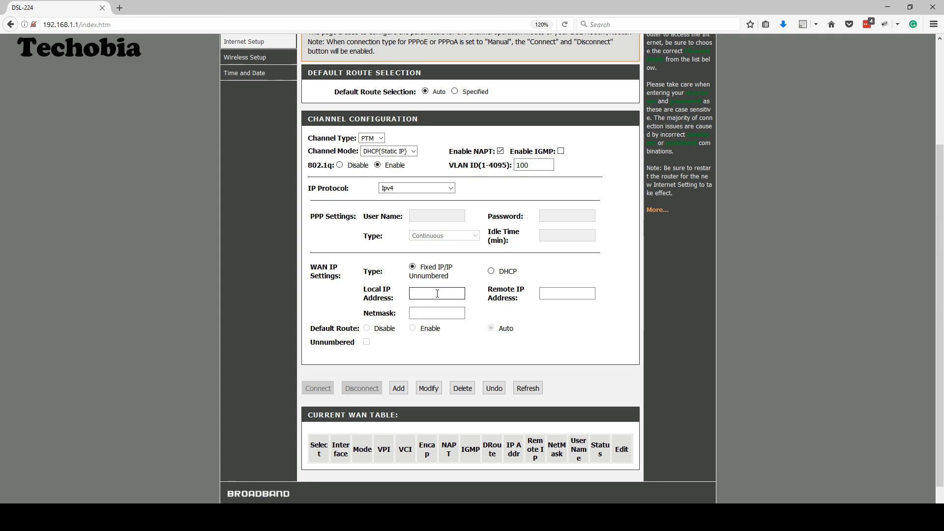
Enter the local IP address 122.160.96.142 for the WAN connection.
left_click(437, 293)
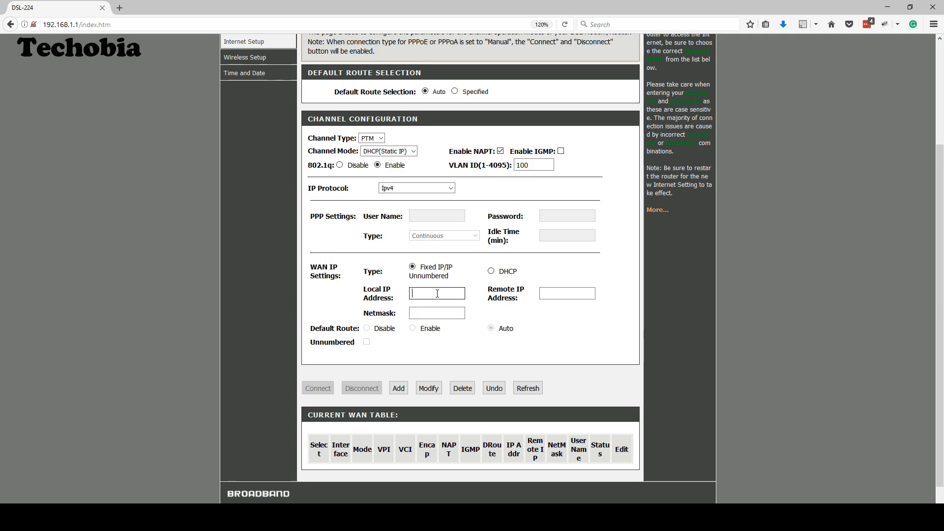
type("122")
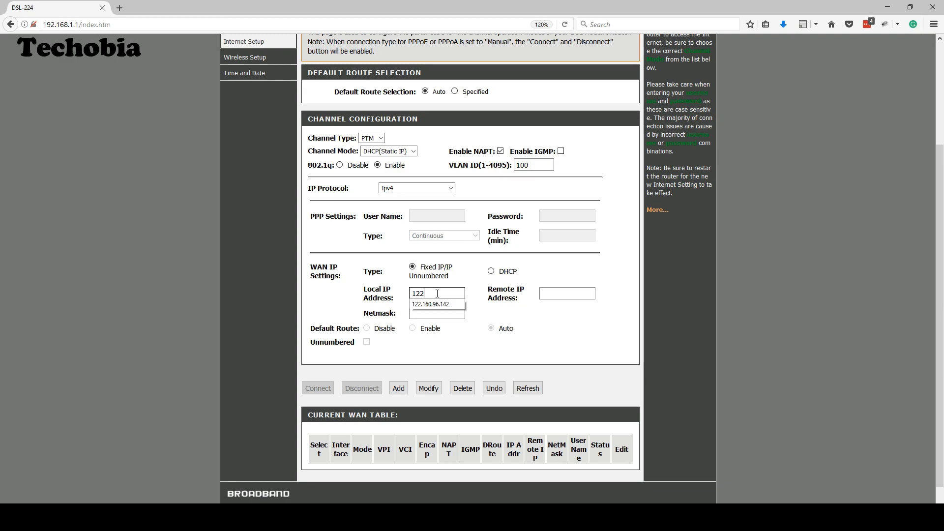
type(".")
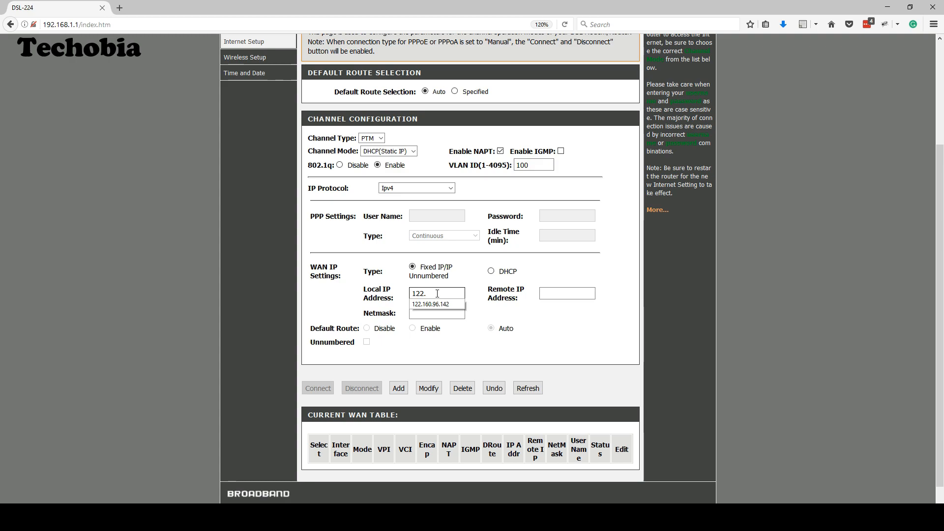
type("160")
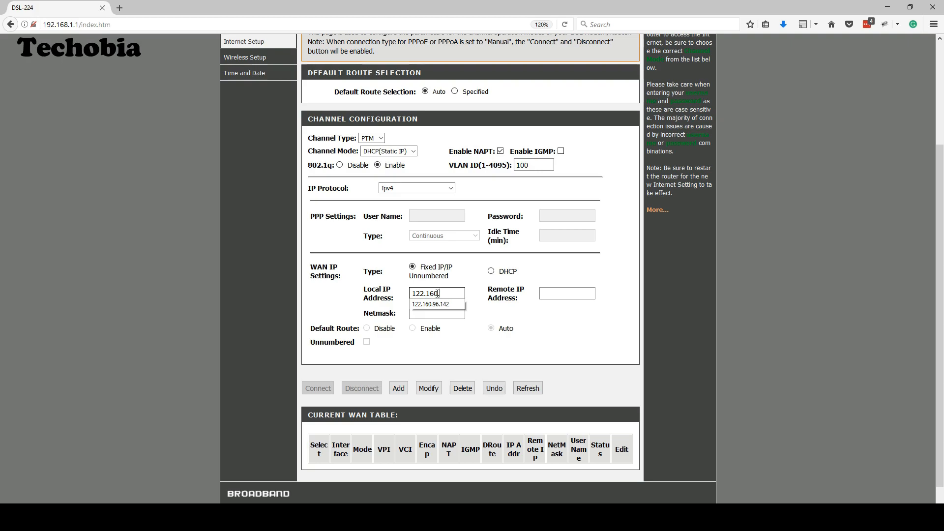
type(".96.142")
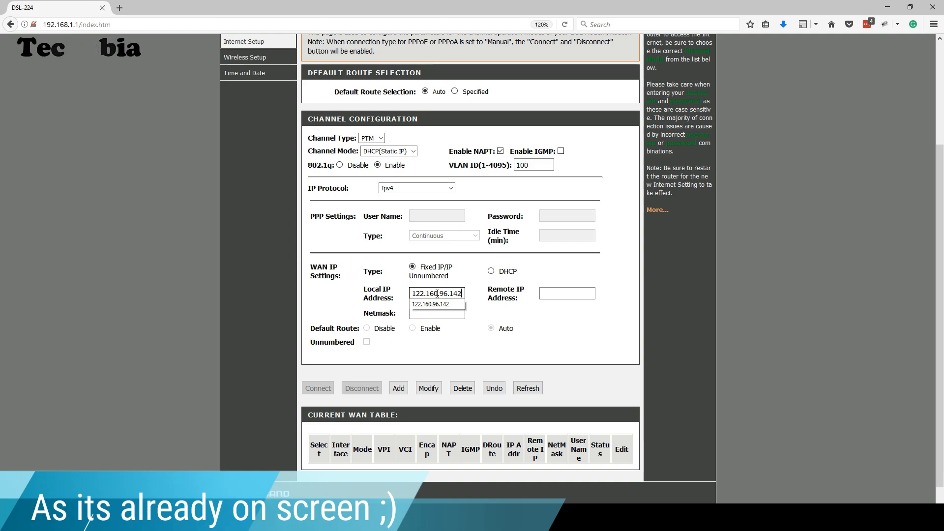
Enter remote IP 122.160.96.1, netmask 255.255.255.0, and add the WAN connection.
left_click(566, 293)
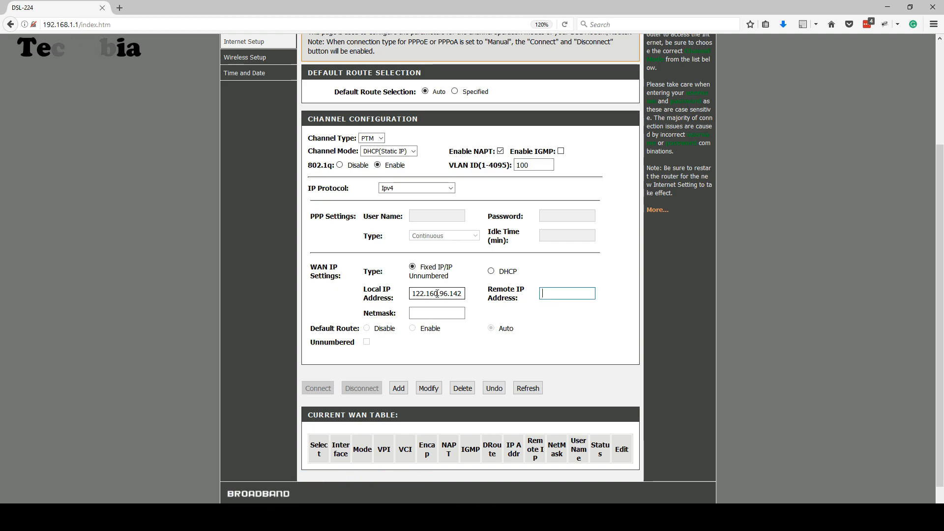
type("122.160.96.1")
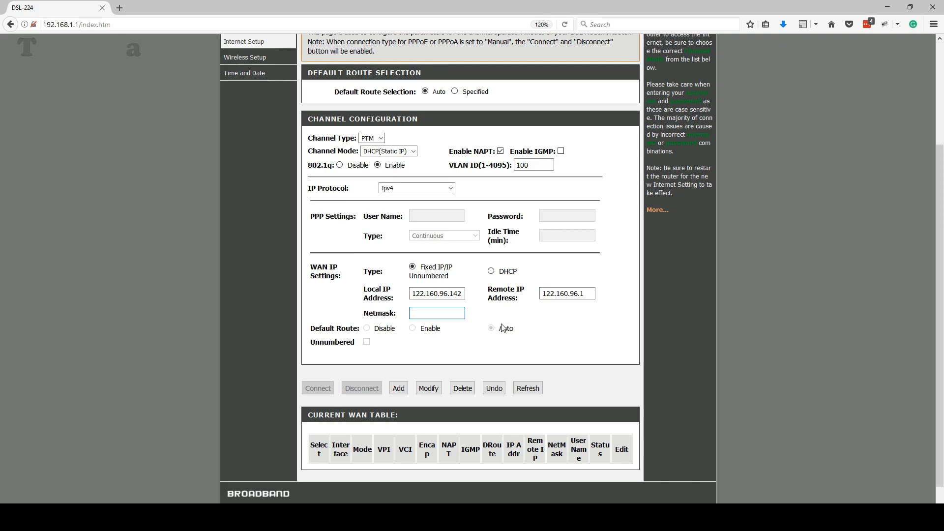
type("255.255.255.")
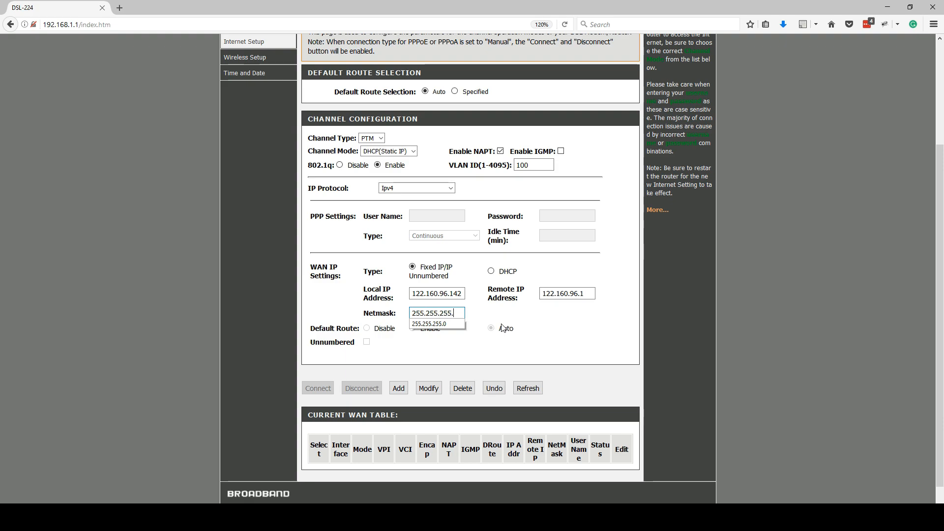
left_click(433, 323)
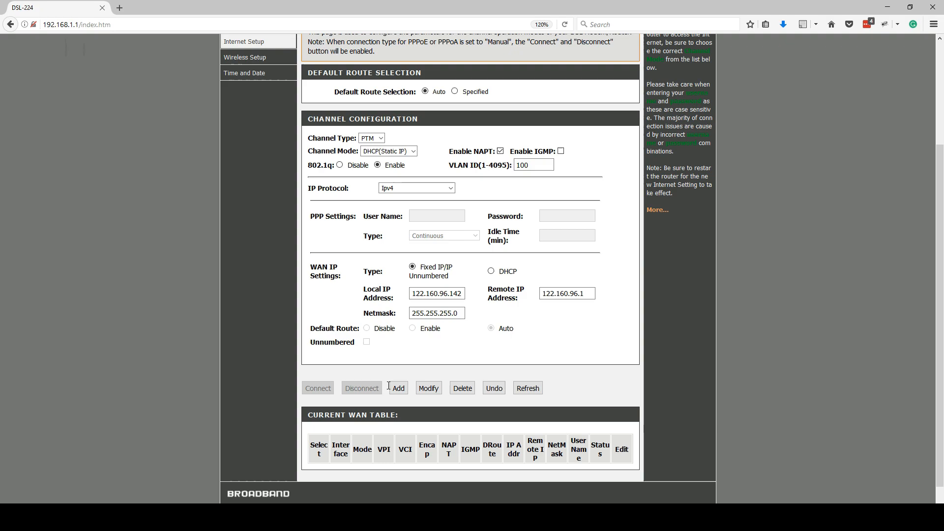
left_click(398, 388)
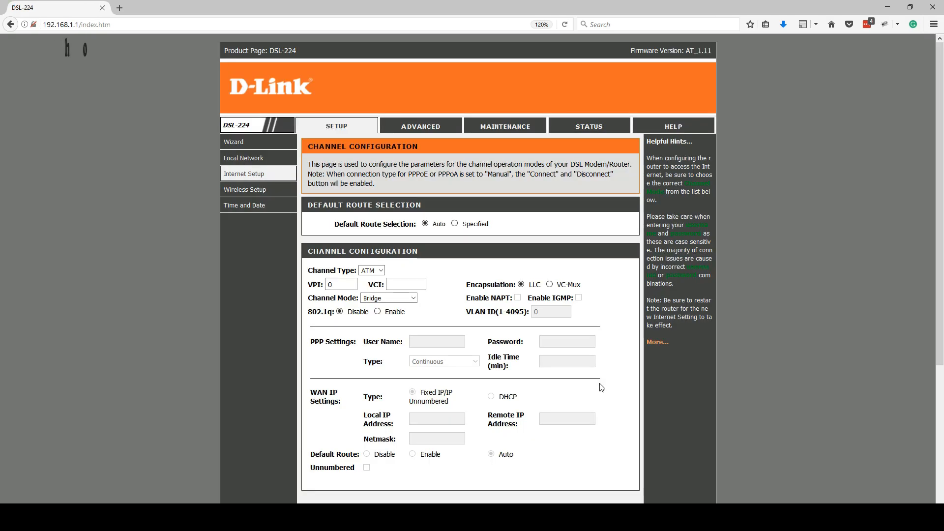
Under Advanced > DNS, set DNS manually with servers 8.8.8.8 and 8.8.4.4.
scroll("down", 3)
type("google")
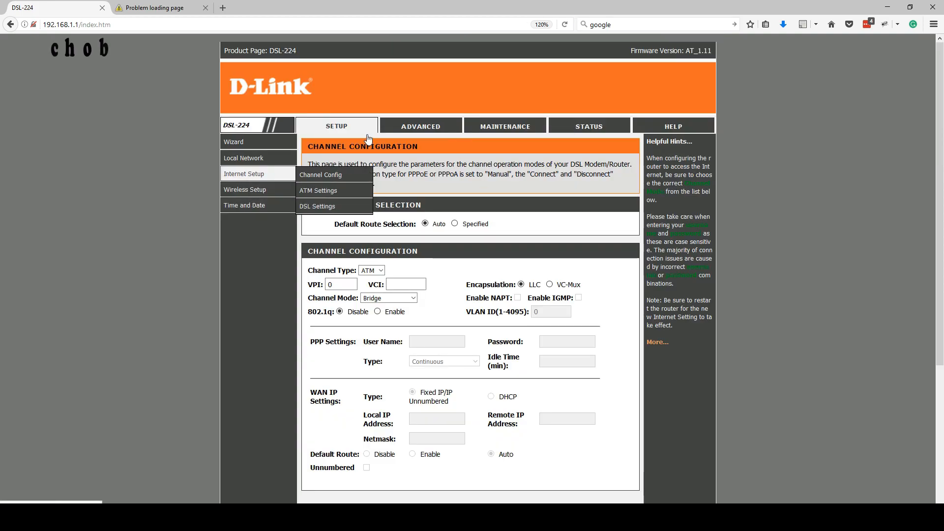
left_click(420, 126)
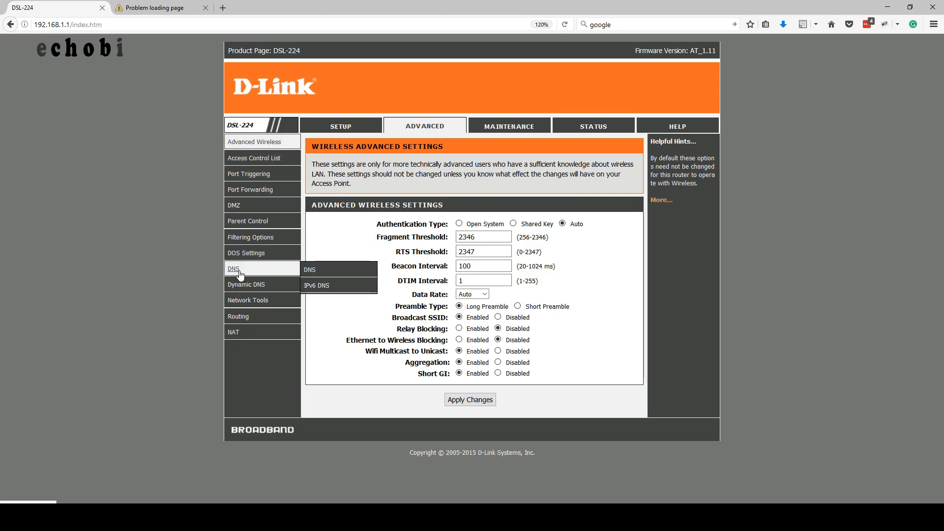
left_click(309, 268)
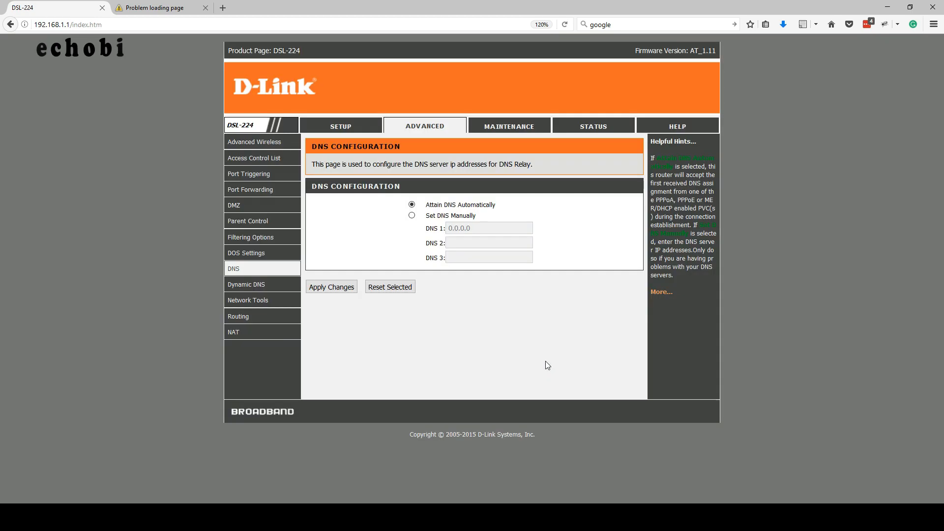
left_click(411, 215)
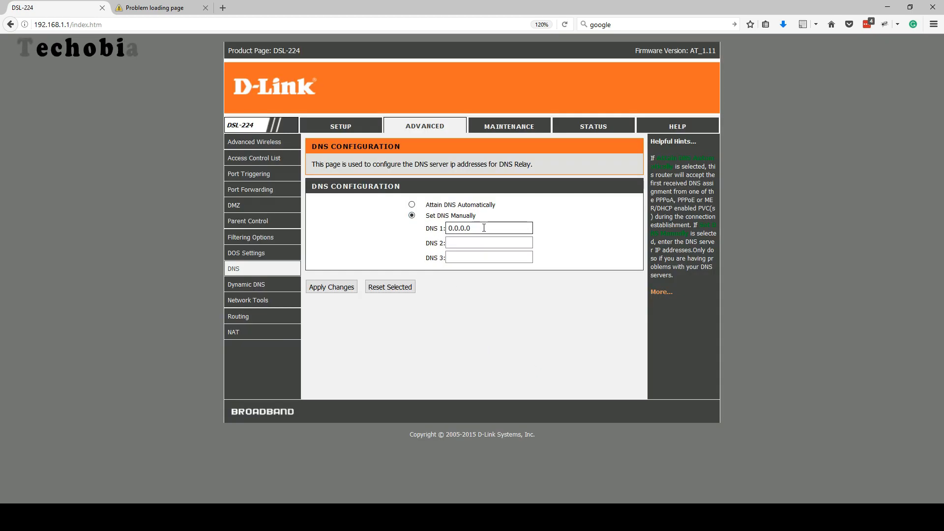
type("8.8.")
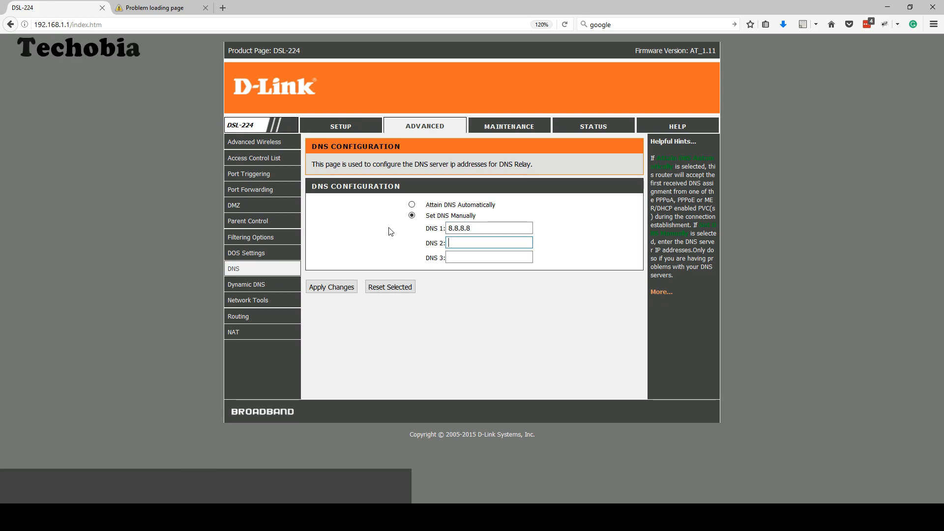
type("8.8.4.4")
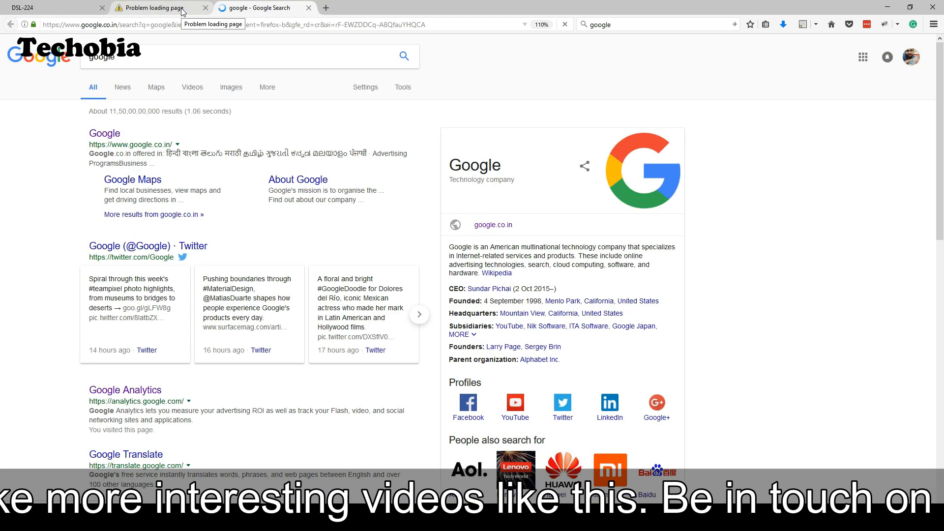
Close the Google results tab and return to the router's Internet Setup page.
left_click(205, 8)
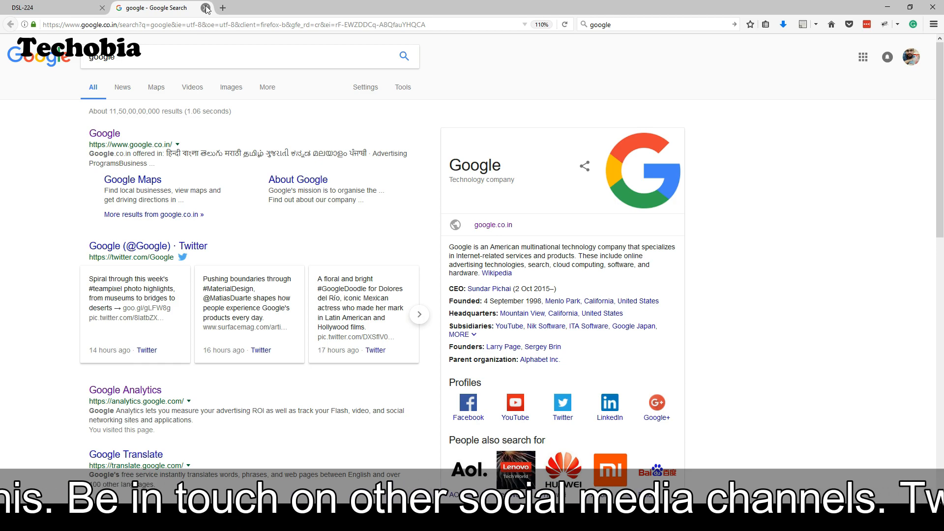
left_click(30, 8)
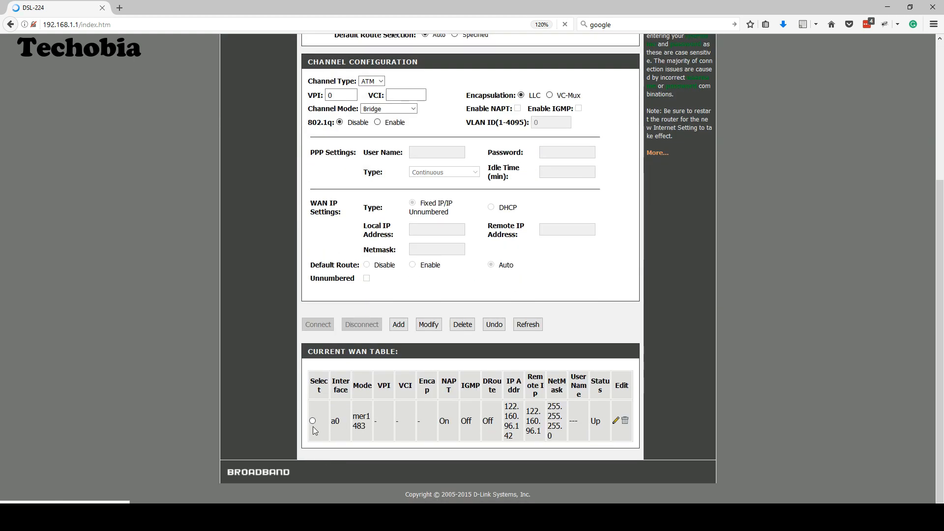
Select the existing mer1483 WAN entry and expand the channel mode list.
left_click(313, 421)
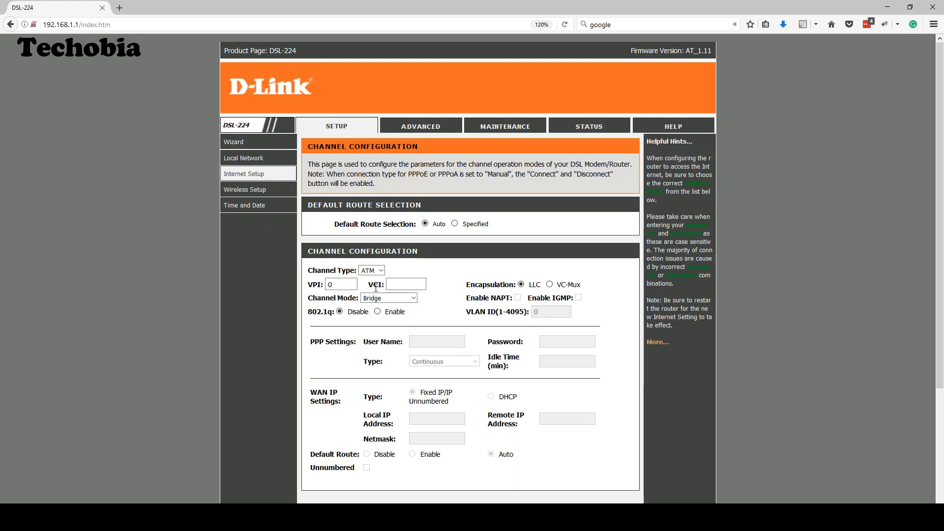
left_click(379, 271)
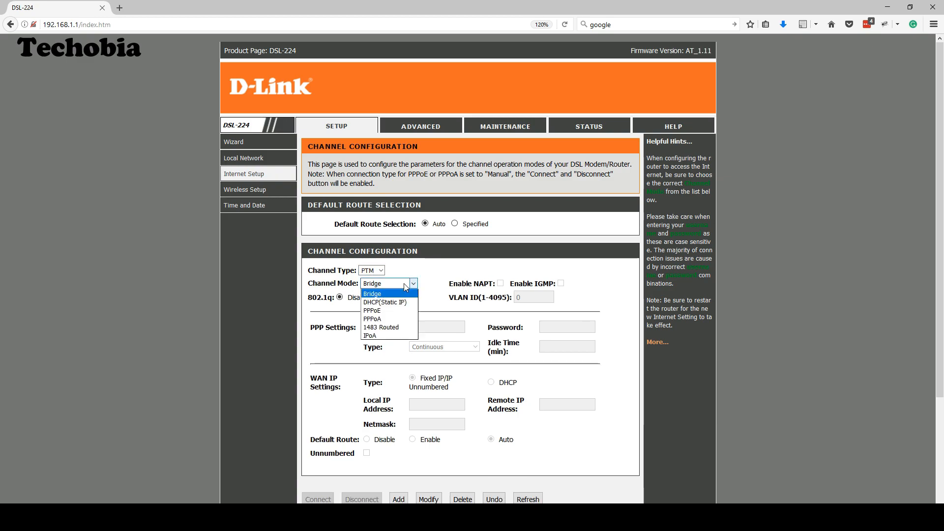
Choose PPPoE channel mode and enable 802.1q with VLAN ID 100.
left_click(371, 310)
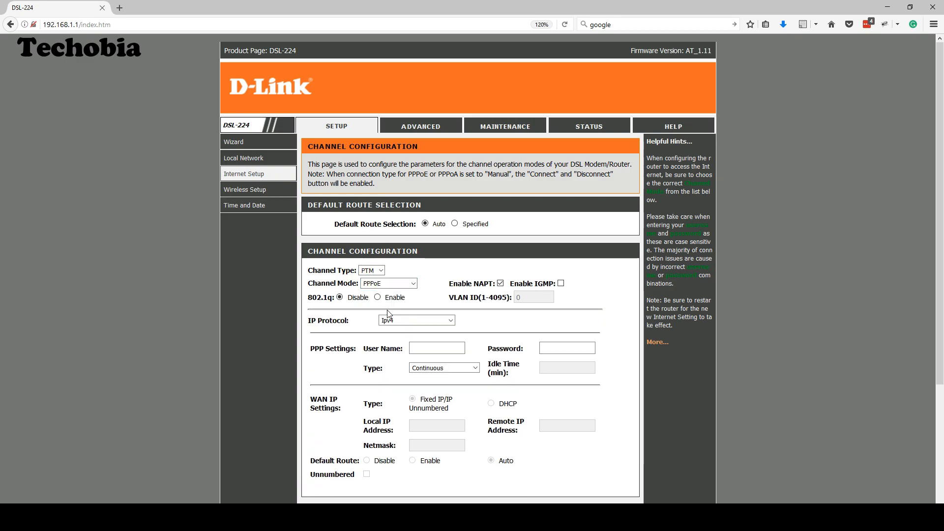
scroll("down", 3)
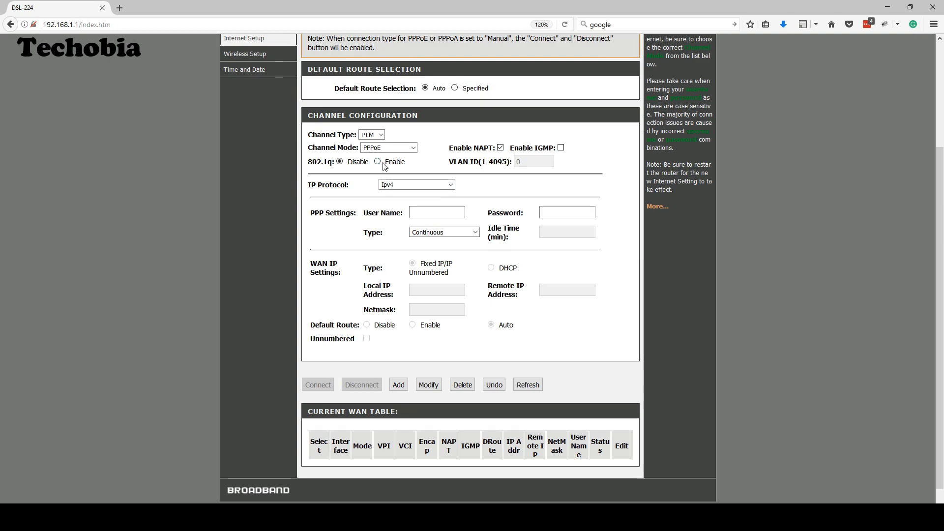
left_click(378, 162)
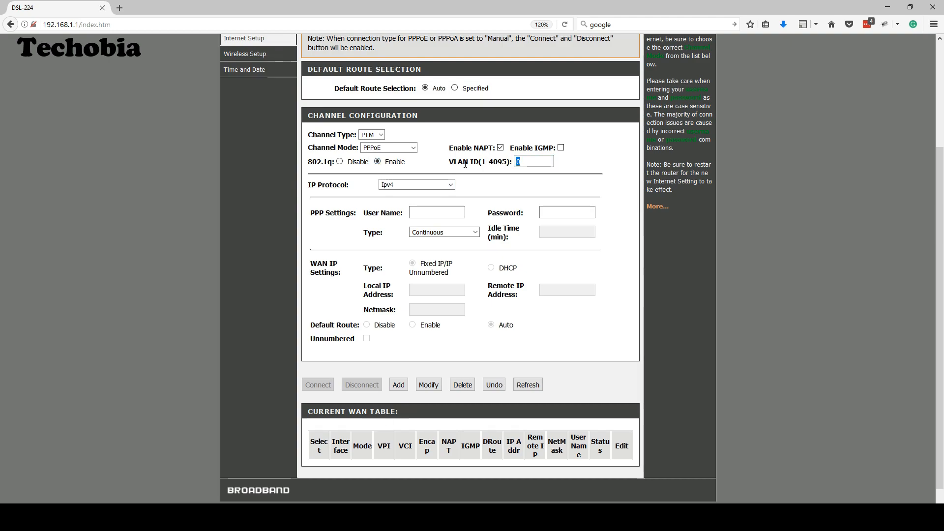
type("100")
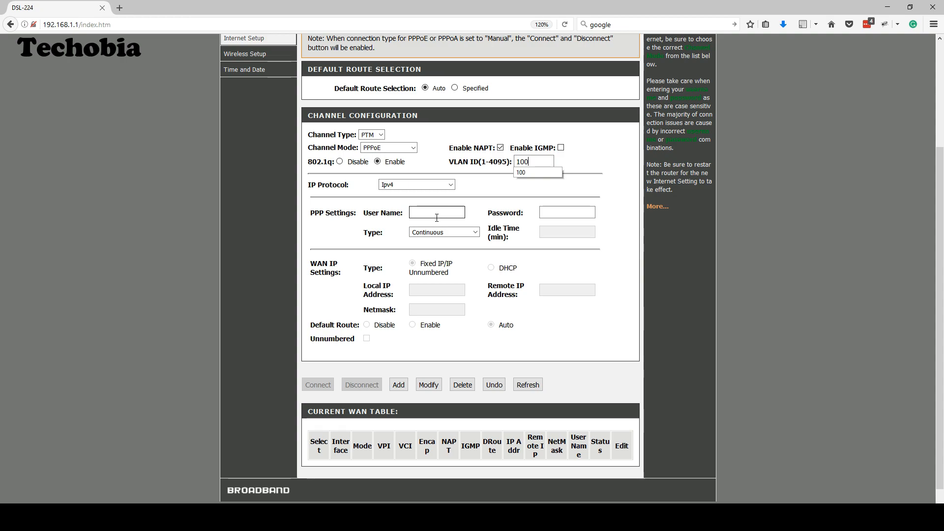
Enter the broadband user name and password and add the PPPoE WAN connection.
left_click(437, 213)
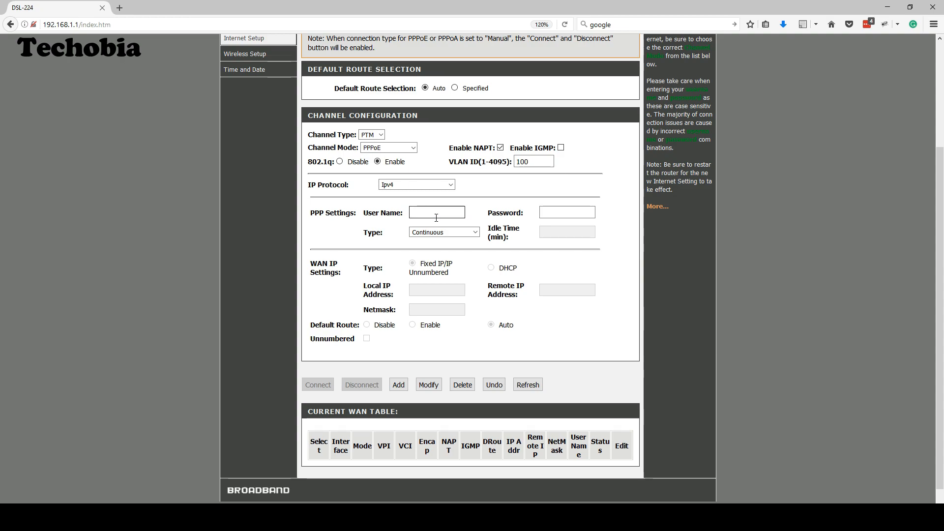
type("017")
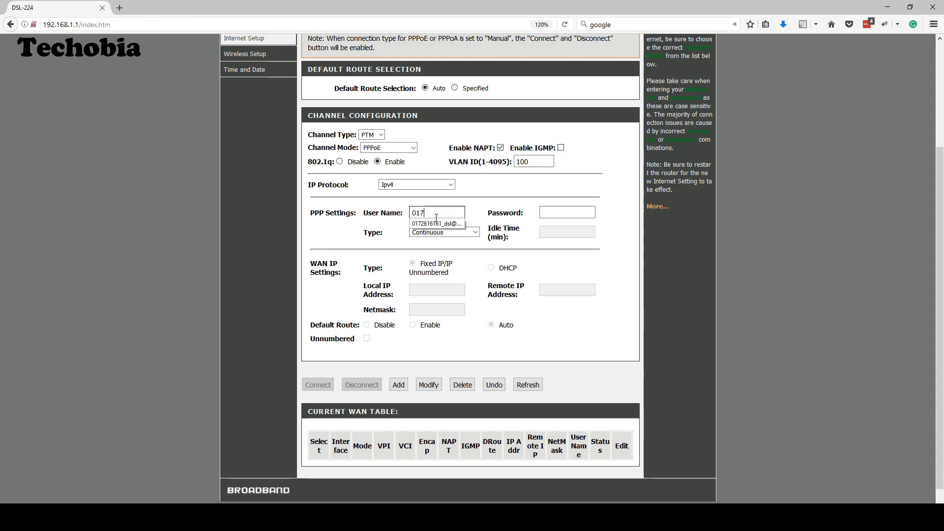
type("2616")
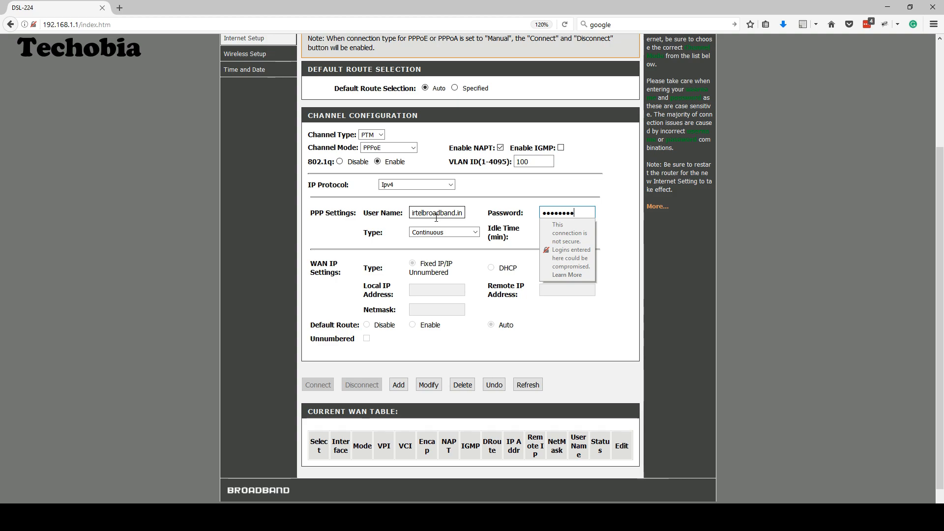
left_click(475, 242)
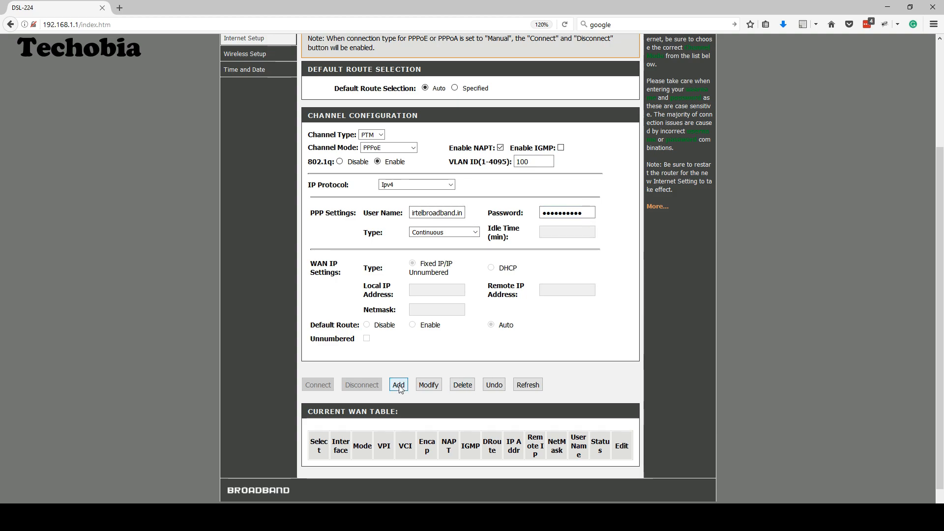
left_click(398, 384)
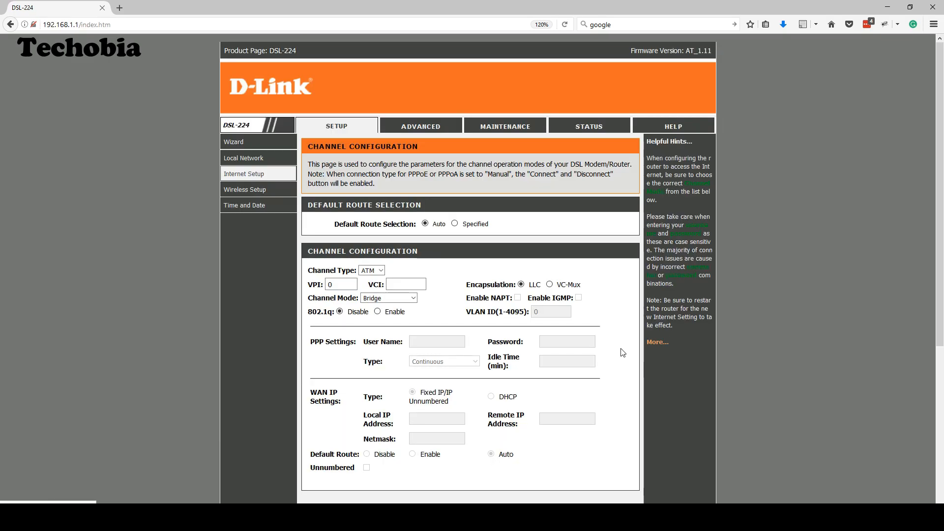
mouse_move(590, 355)
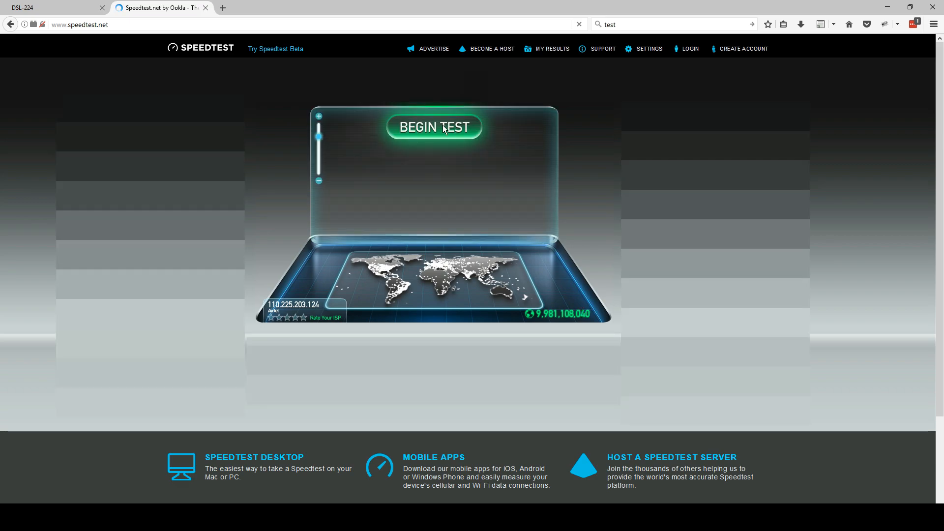
Run the Speedtest.net test, then return to the router's web interface.
left_click(434, 127)
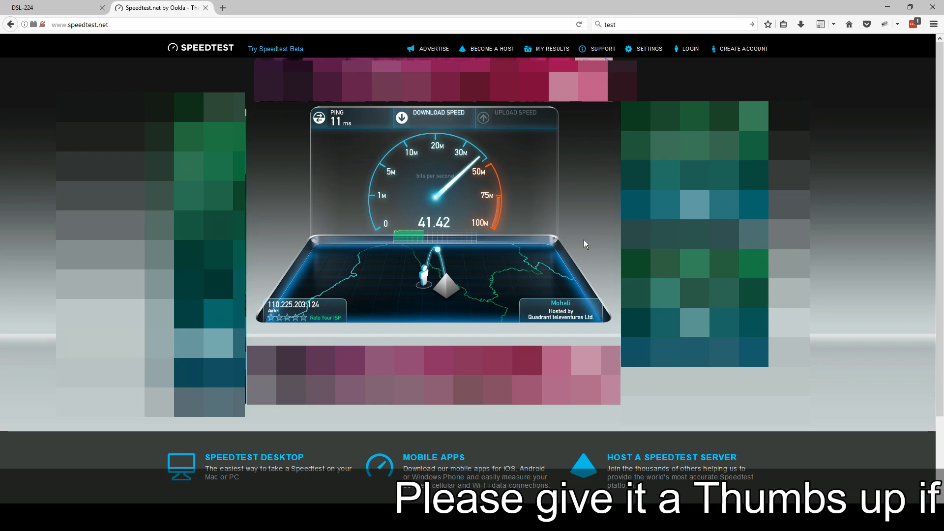
mouse_move(574, 250)
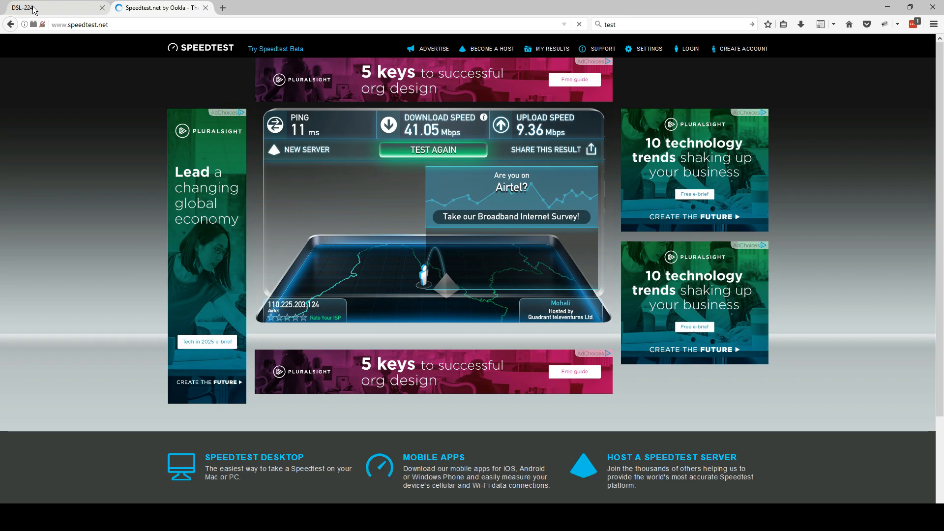
left_click(29, 8)
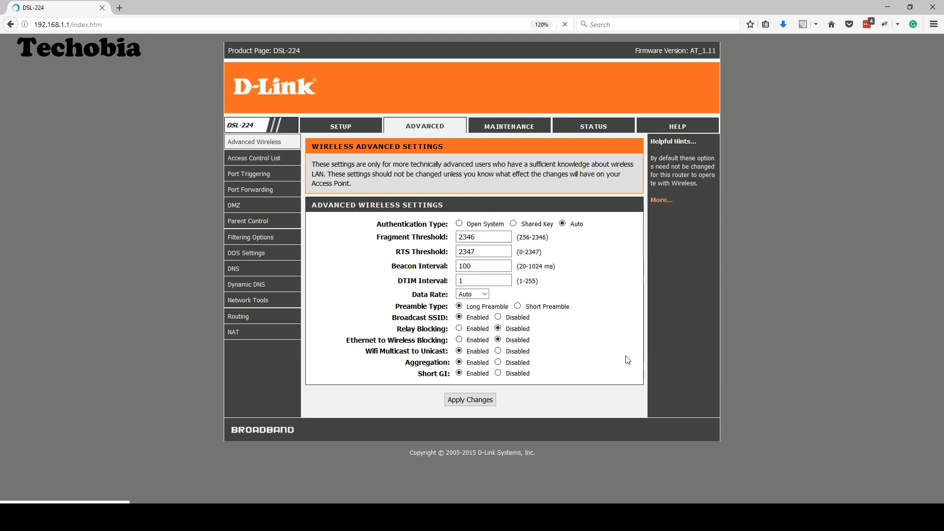
Go to Port Forwarding under the Advanced menu.
left_click(250, 190)
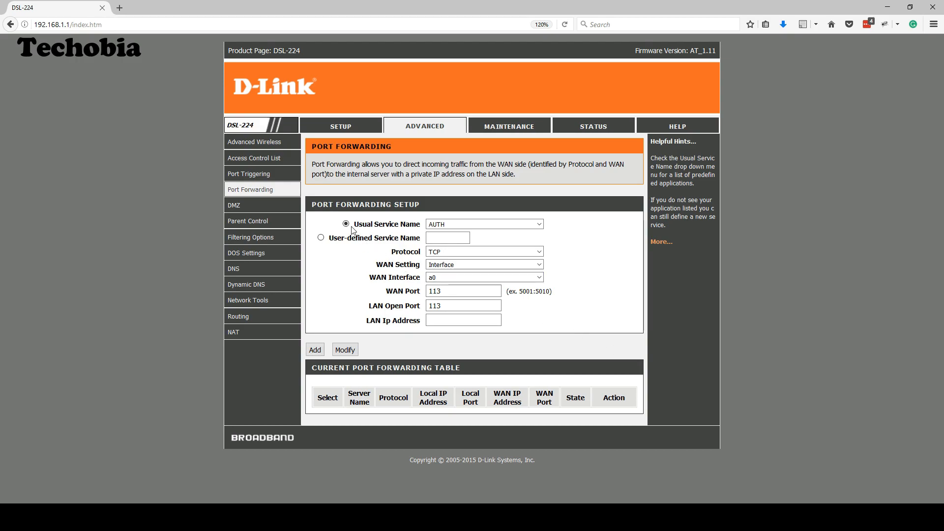
Choose FTP as the predefined service and keep the WAN setting on interface a0.
left_click(484, 224)
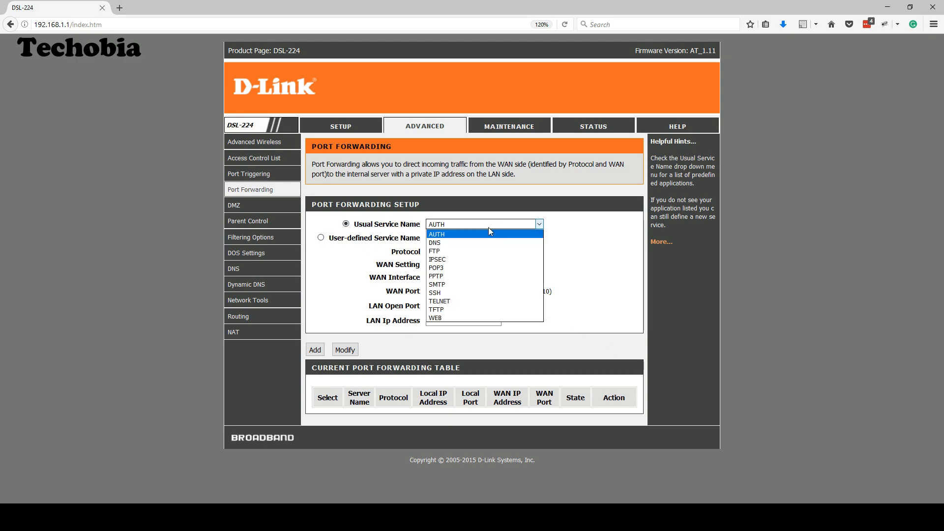
mouse_move(440, 251)
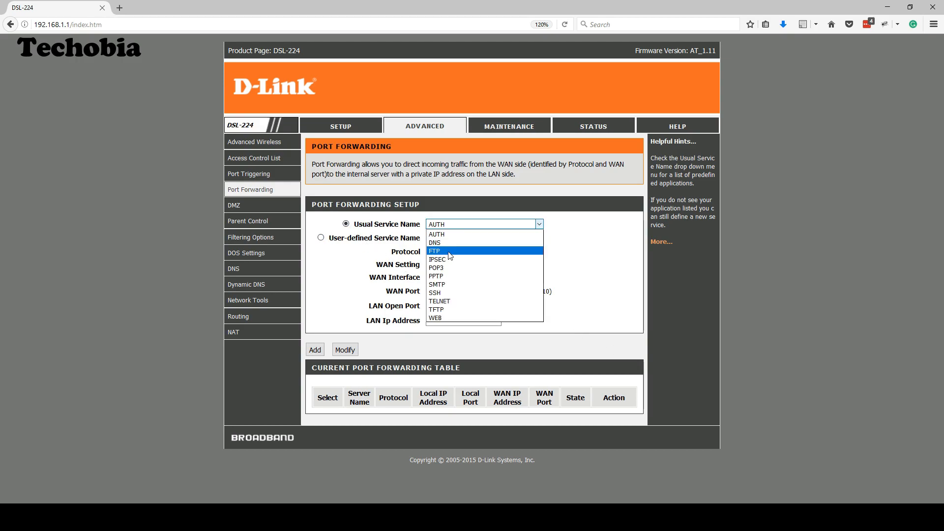
left_click(443, 251)
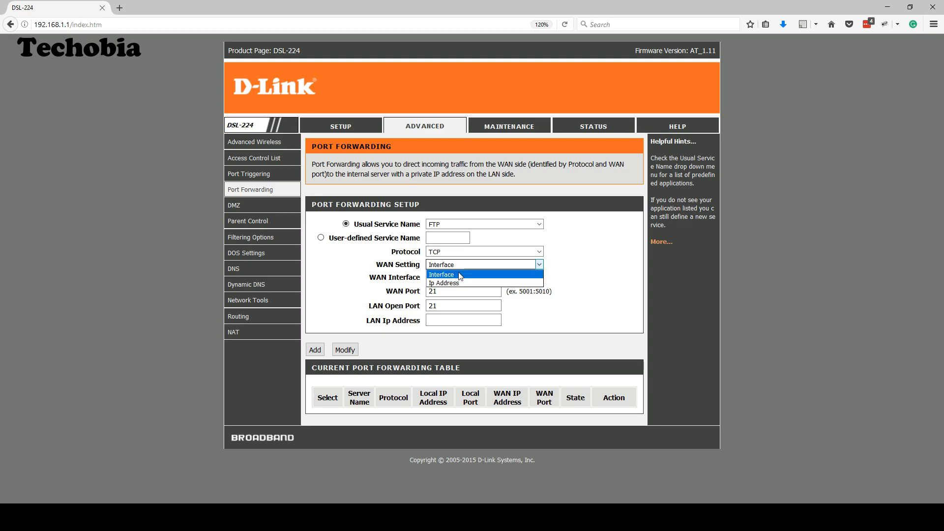
left_click(444, 283)
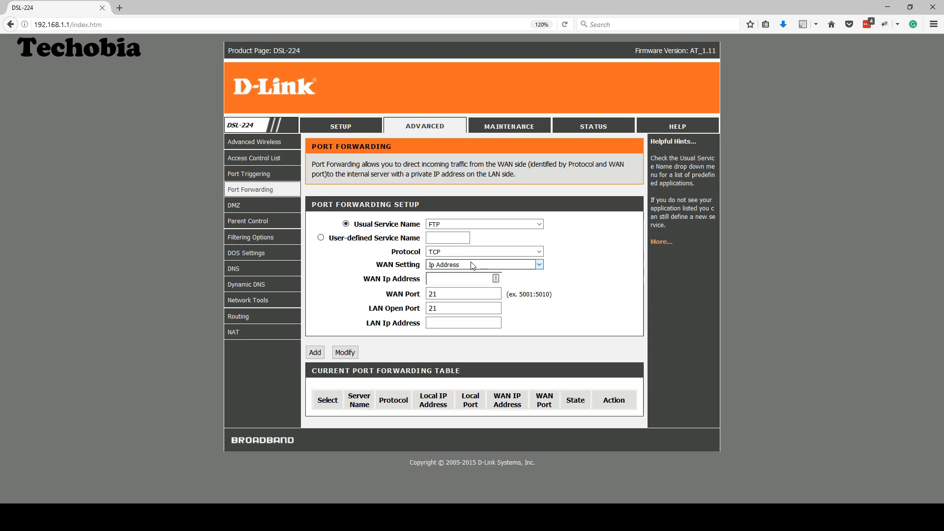
left_click(484, 264)
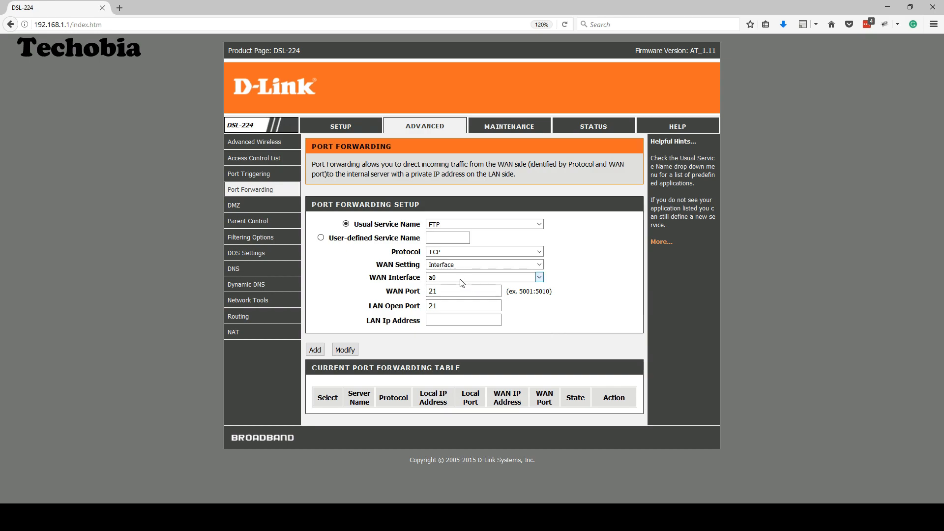
mouse_move(455, 283)
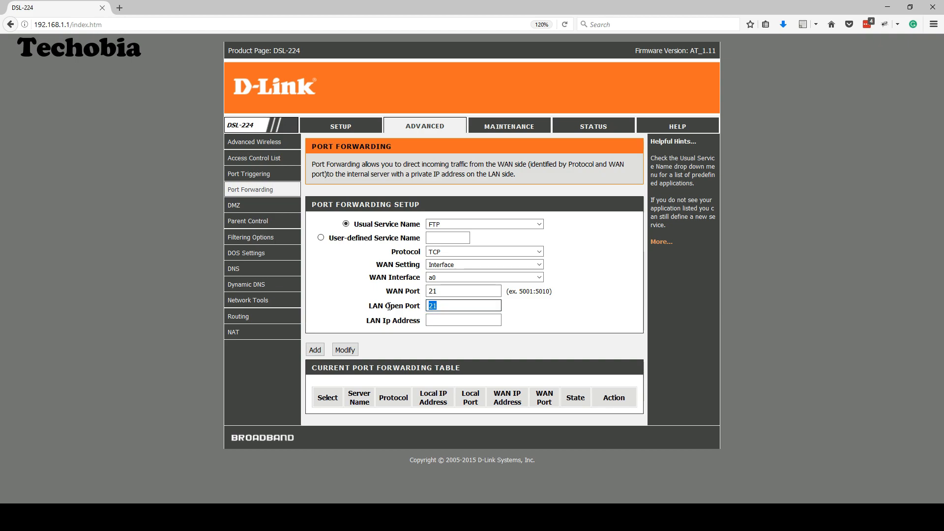
Enter LAN IP address 192.168.1.5 and add the FTP port 21 forwarding rule.
left_click(463, 320)
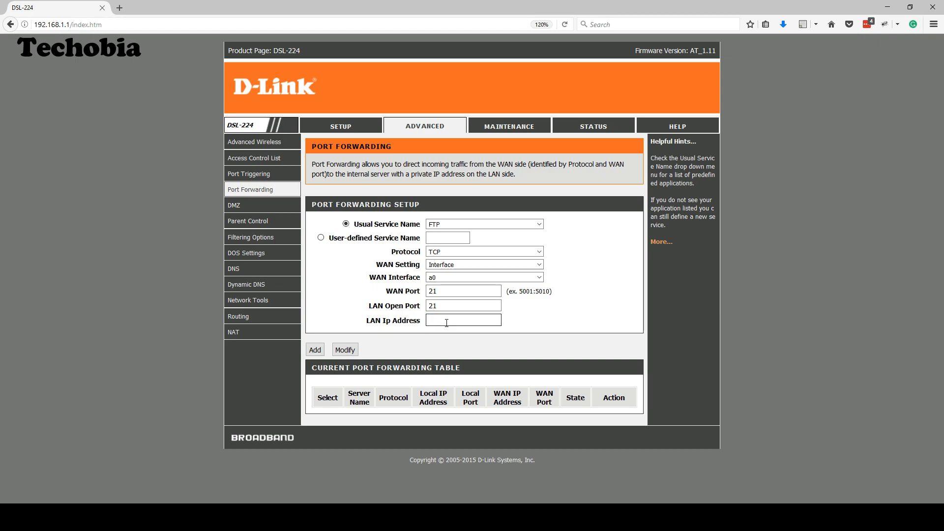
type("1")
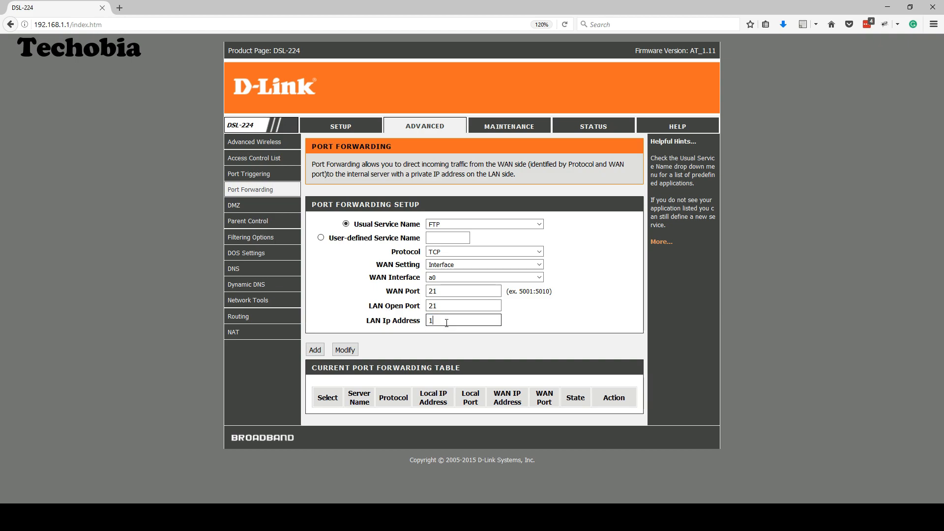
type("92.")
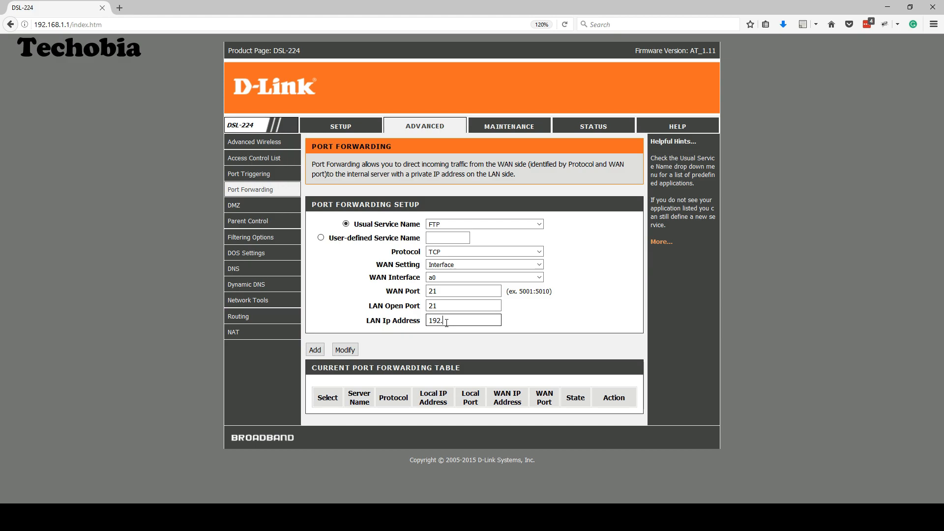
type("168.1")
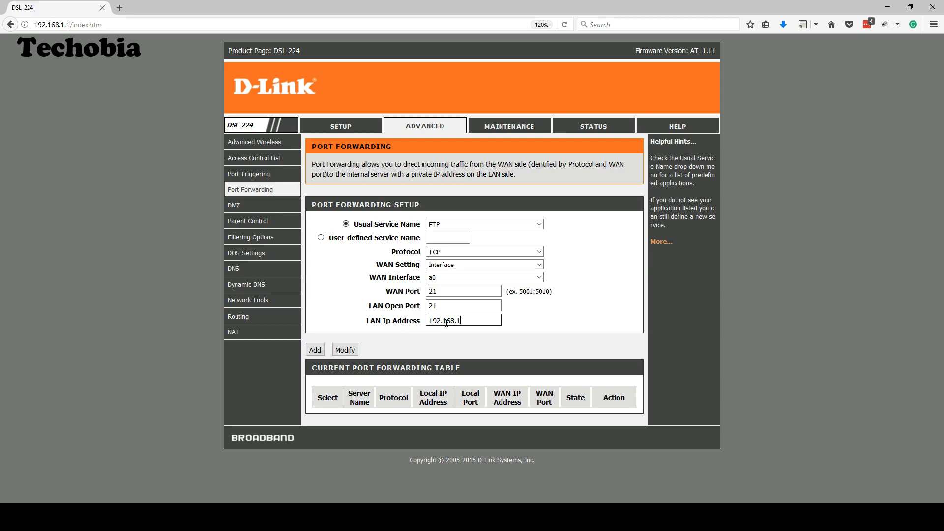
type(".5")
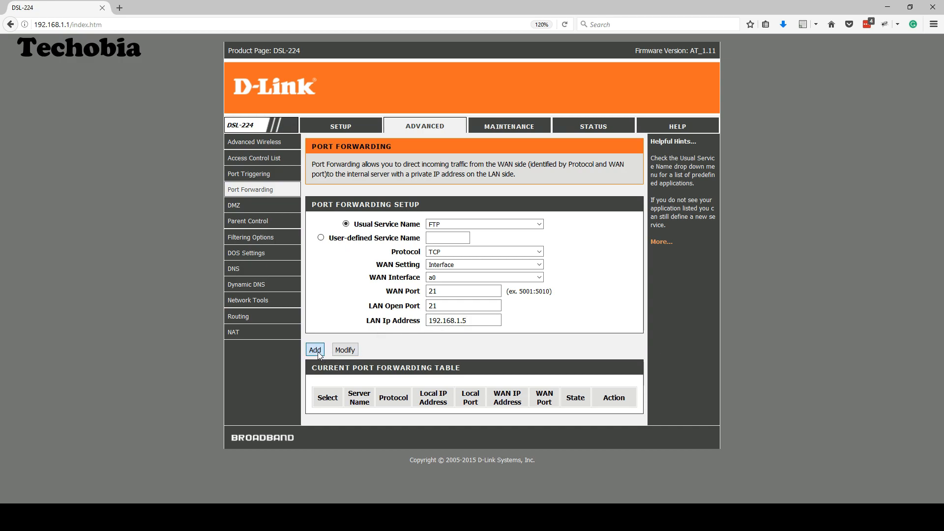
left_click(315, 350)
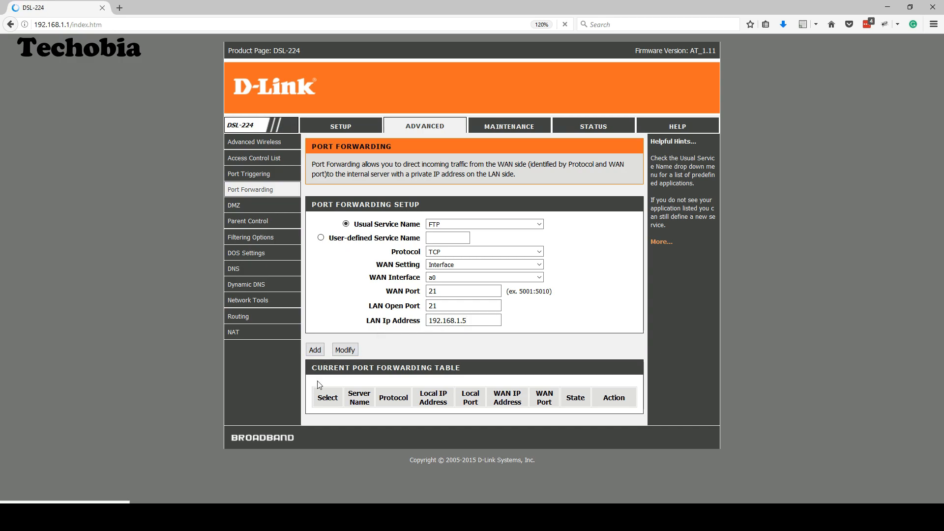
left_click(315, 349)
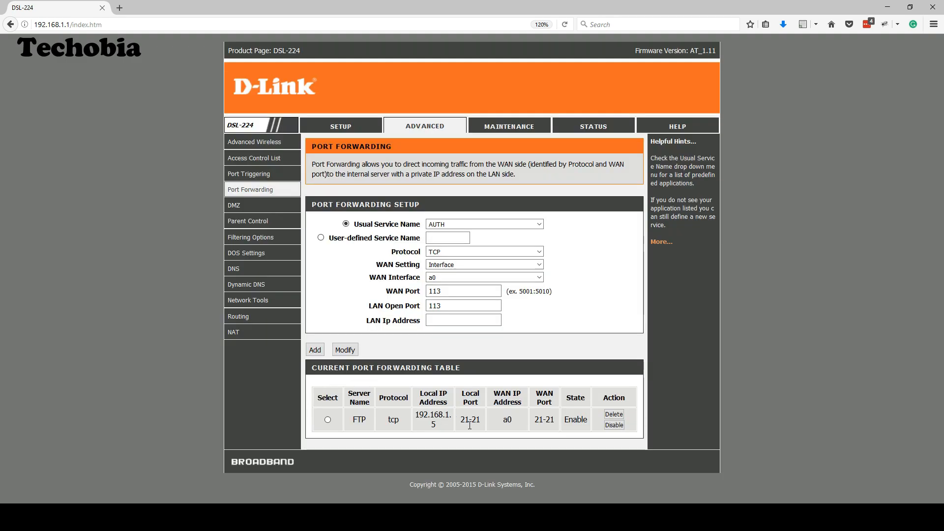
mouse_move(559, 441)
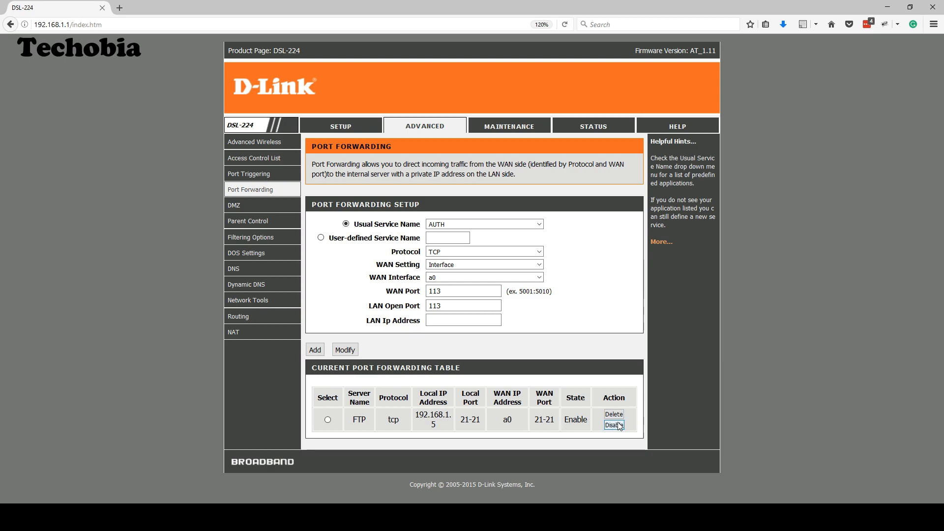
mouse_move(408, 414)
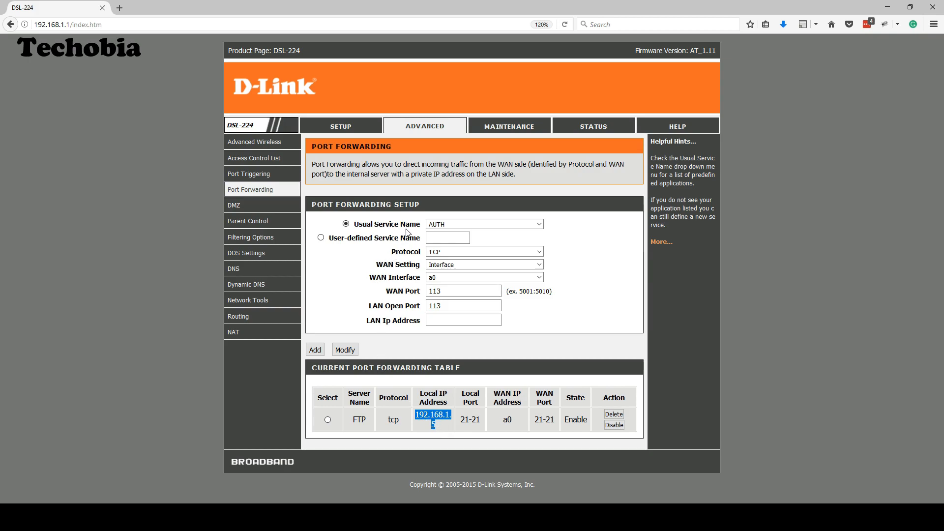
Choose WEB as the predefined service and set the WAN port to 8080.
left_click(484, 224)
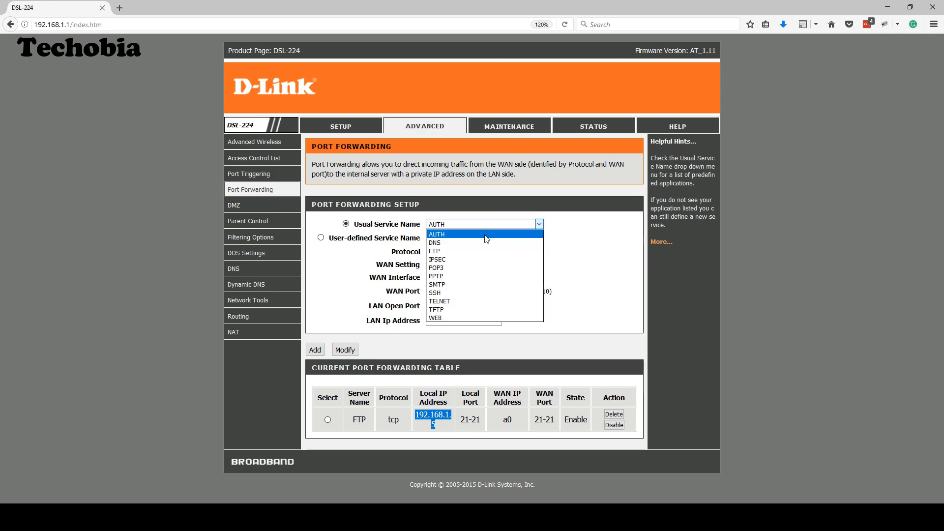
mouse_move(451, 319)
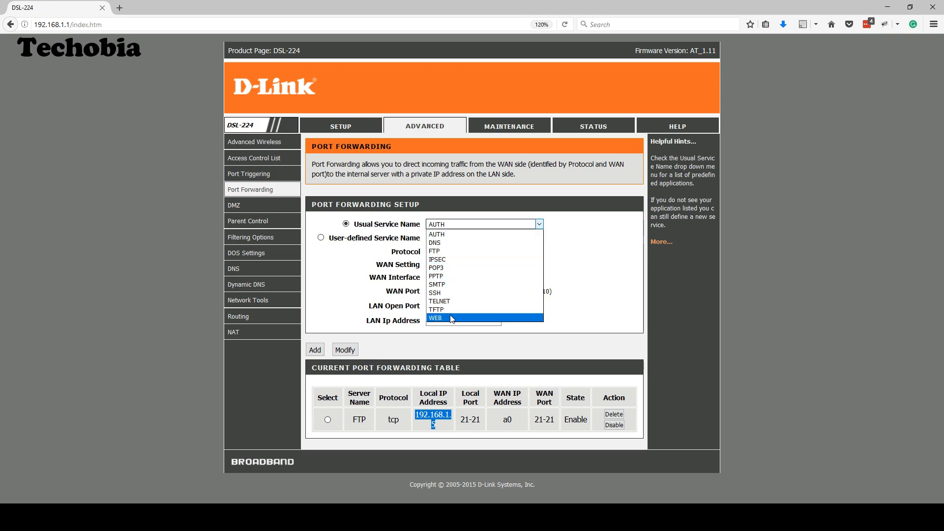
left_click(450, 318)
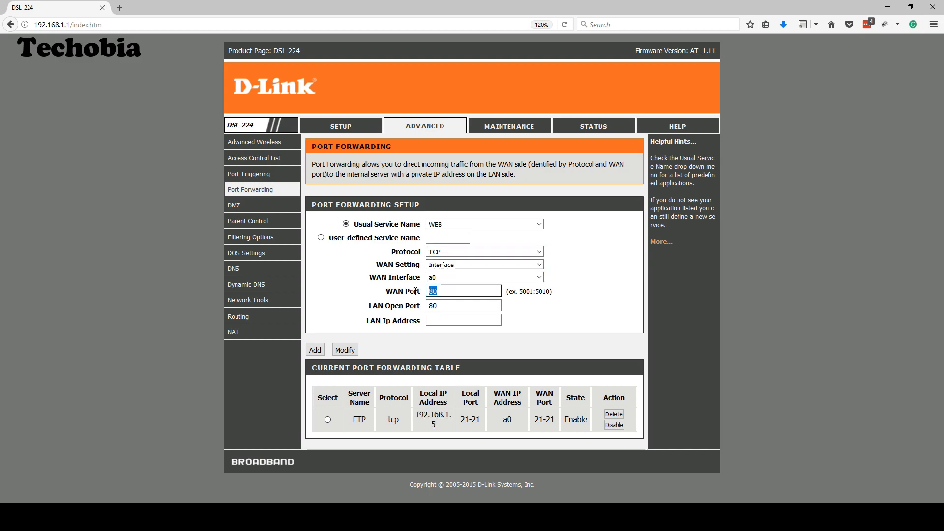
type("8080")
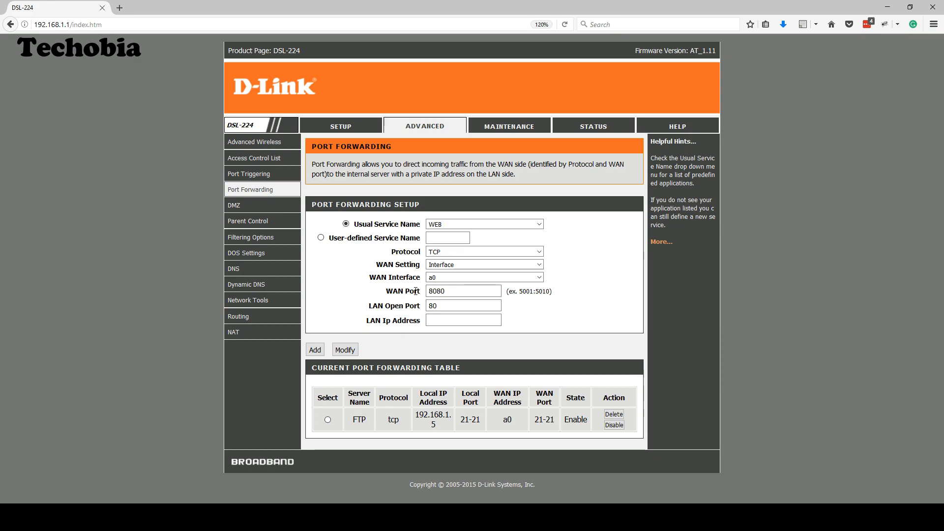
Enter LAN IP address 192.168.1.160 and add the WEB forwarding rule to the table.
left_click(464, 319)
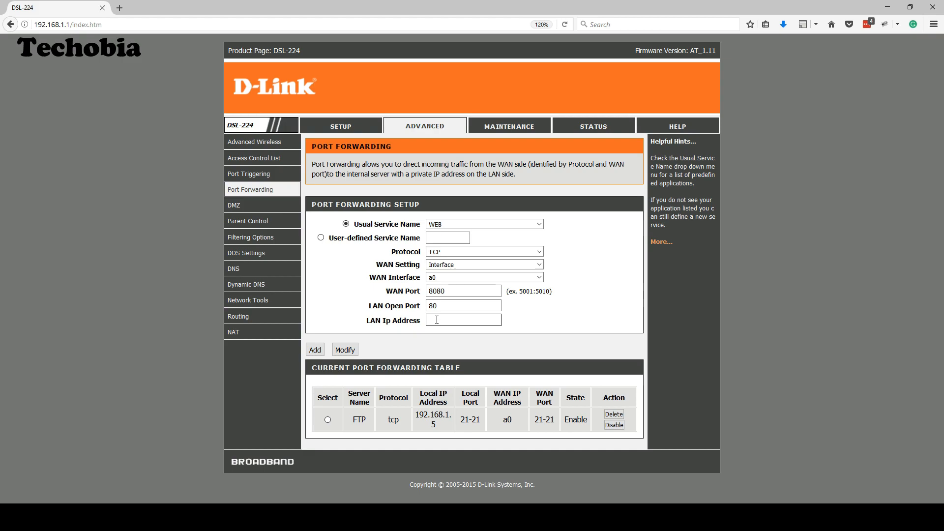
type("192.168")
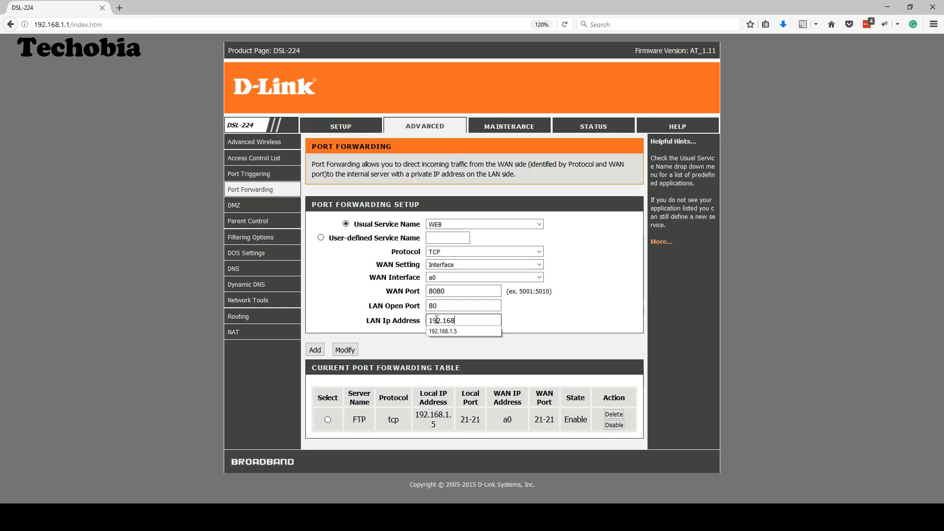
type(".1.16")
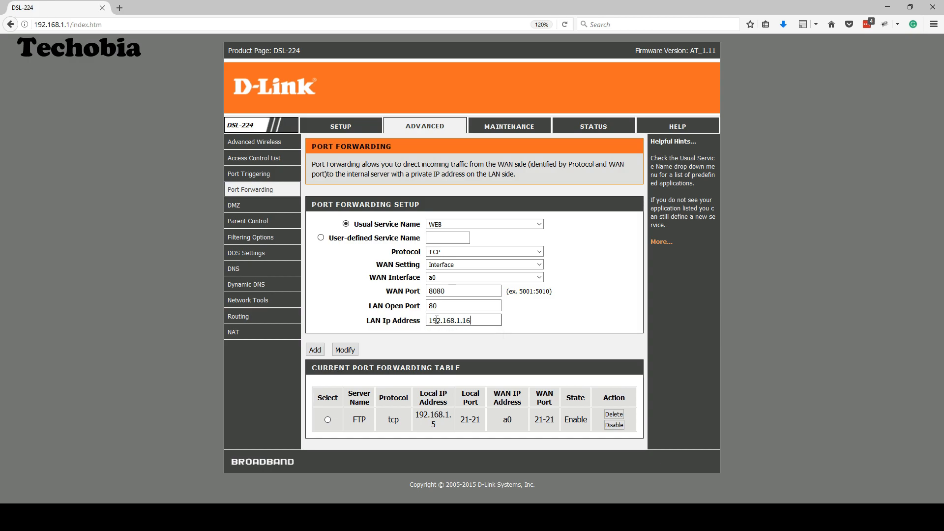
type("0")
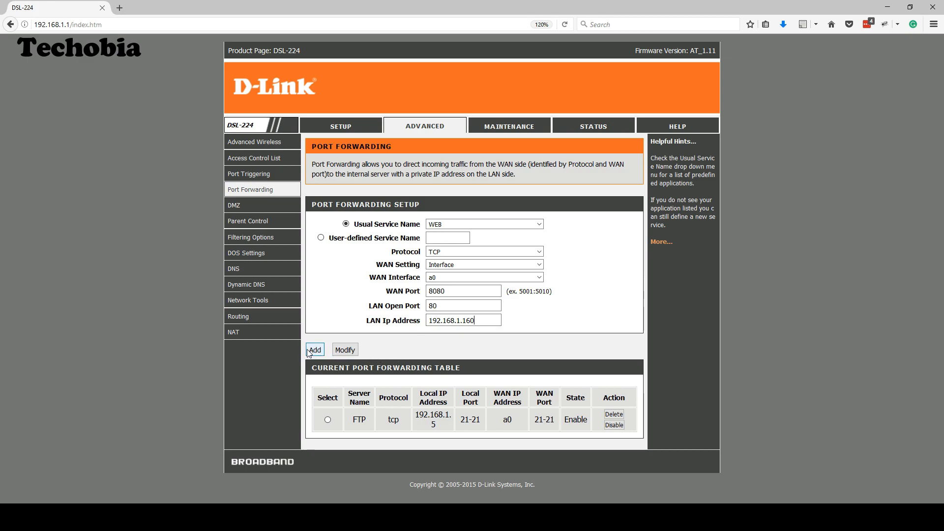
left_click(314, 350)
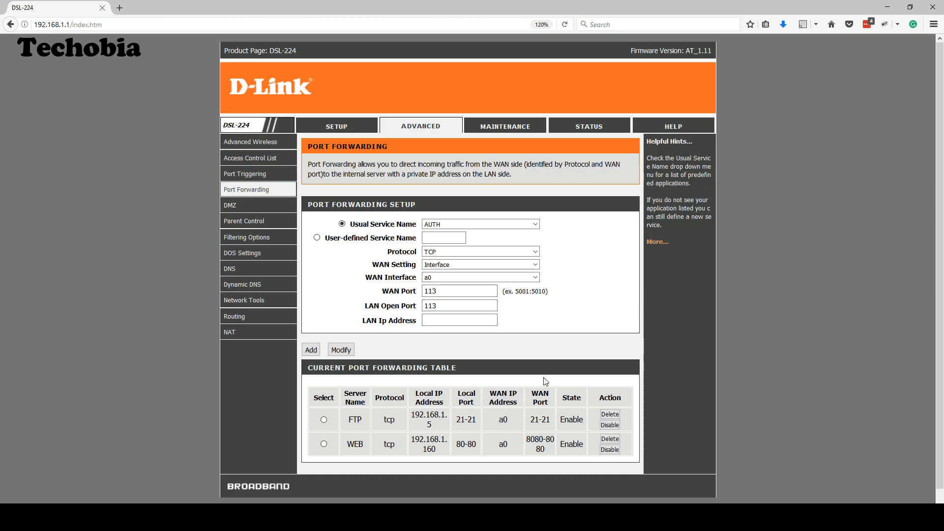
Reboot the router from Maintenance, log in again and dismiss the login error.
left_click(508, 126)
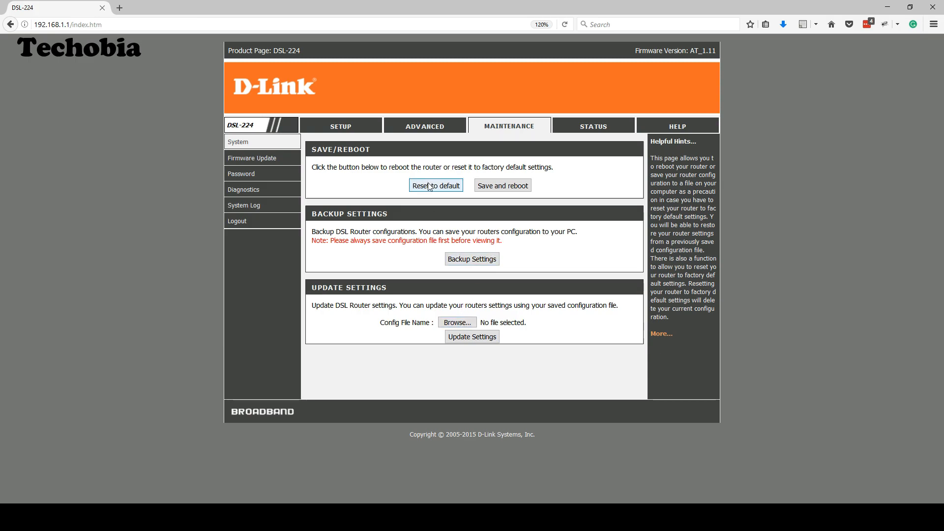
left_click(436, 185)
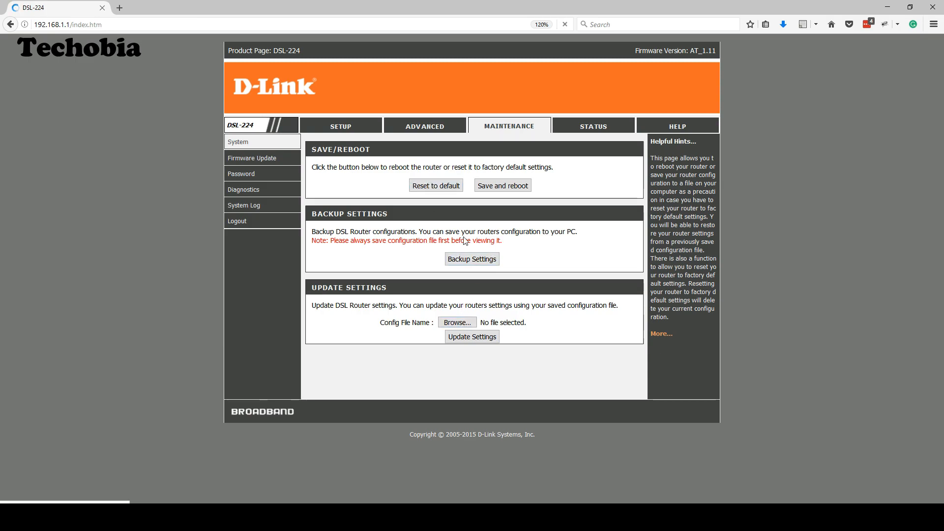
left_click(436, 185)
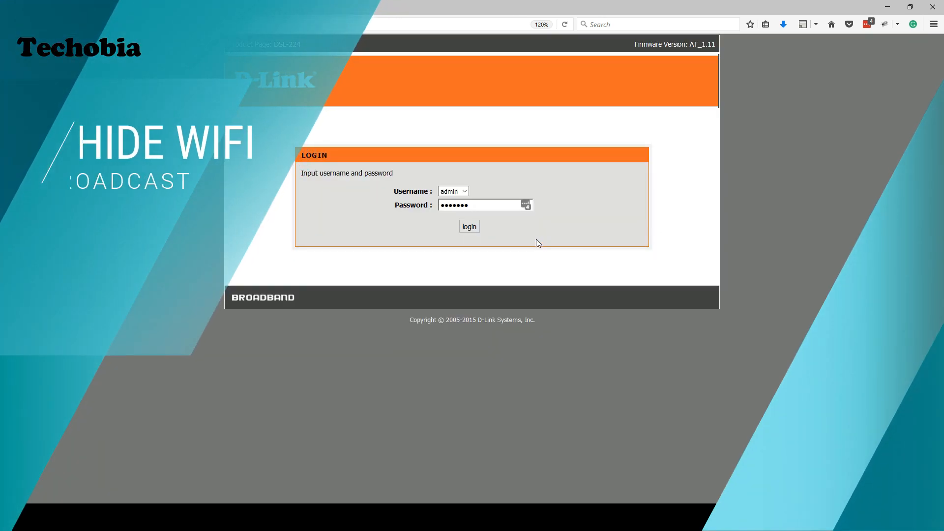
left_click(468, 226)
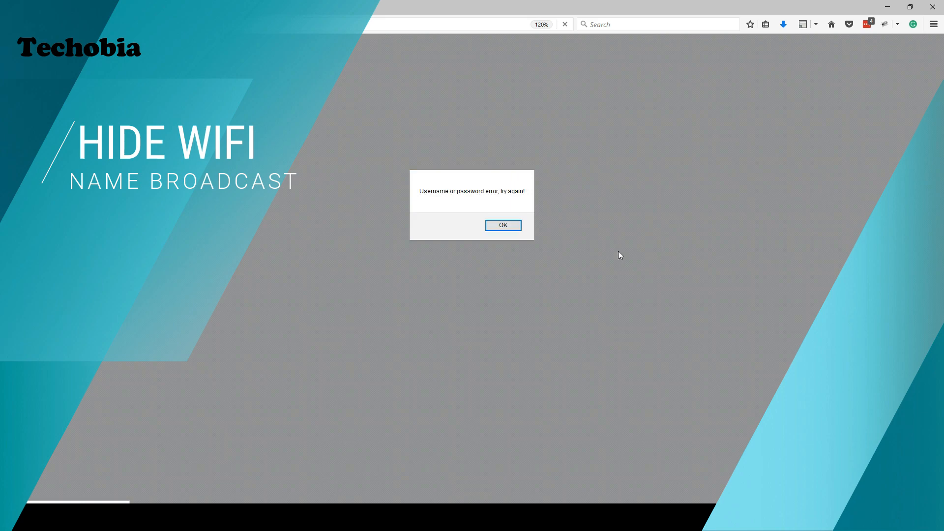
left_click(503, 224)
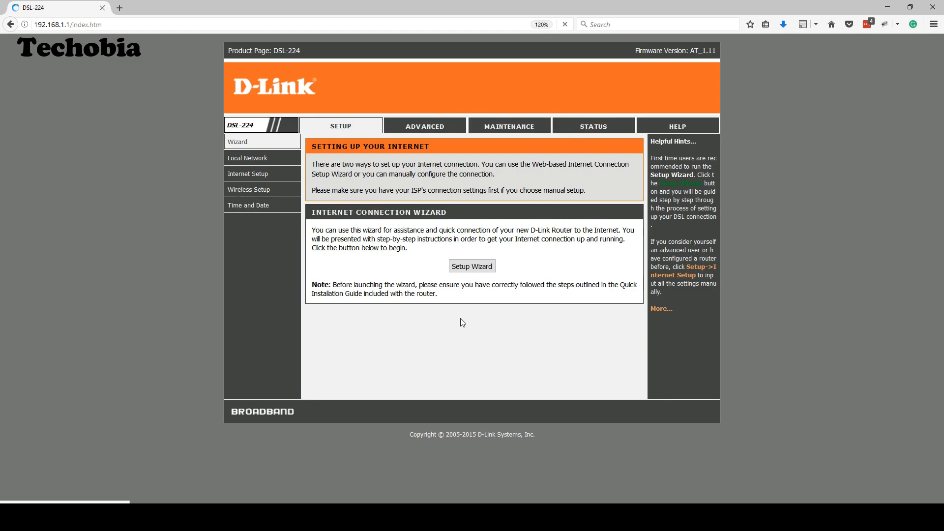
Show the Wireless Basic Settings page with SSID Airtel_Zerotouch on auto channel.
left_click(249, 190)
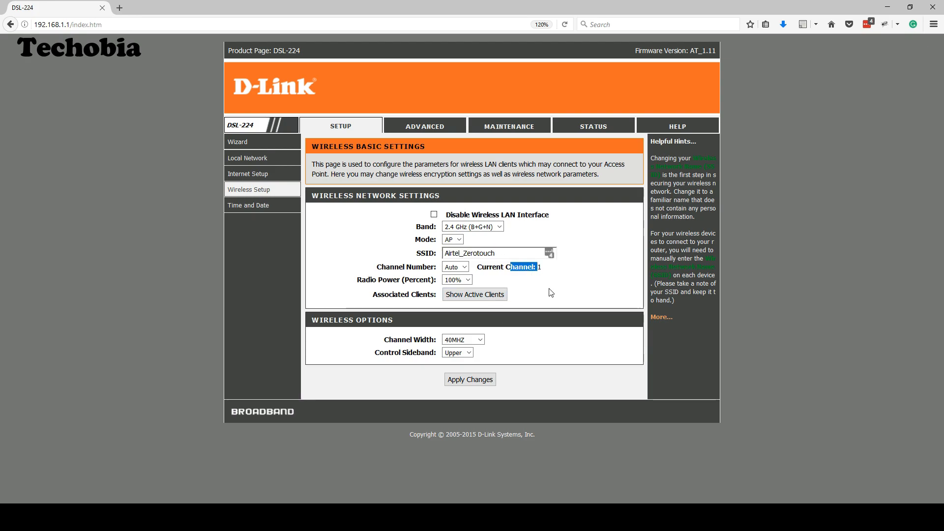
mouse_move(462, 288)
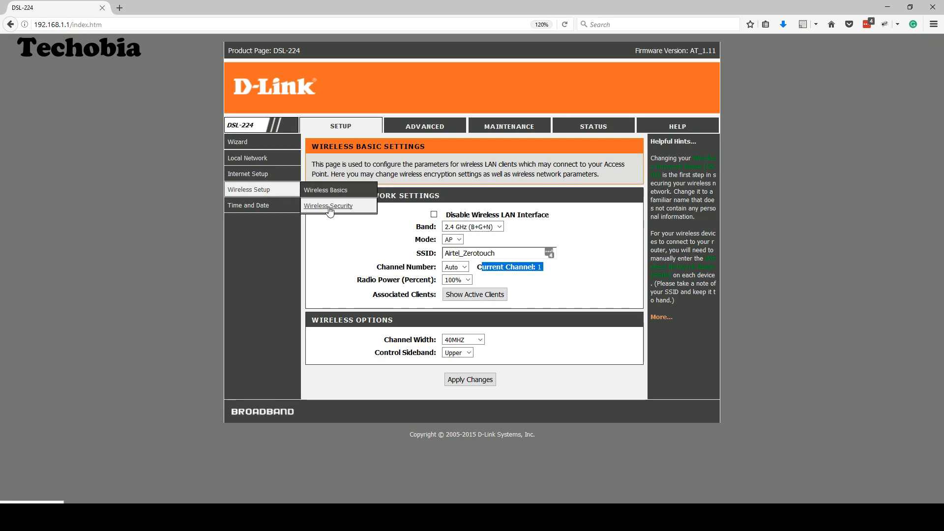
Reveal the wireless pre-shared key in Wireless Security, then view the Device Info status page.
left_click(329, 206)
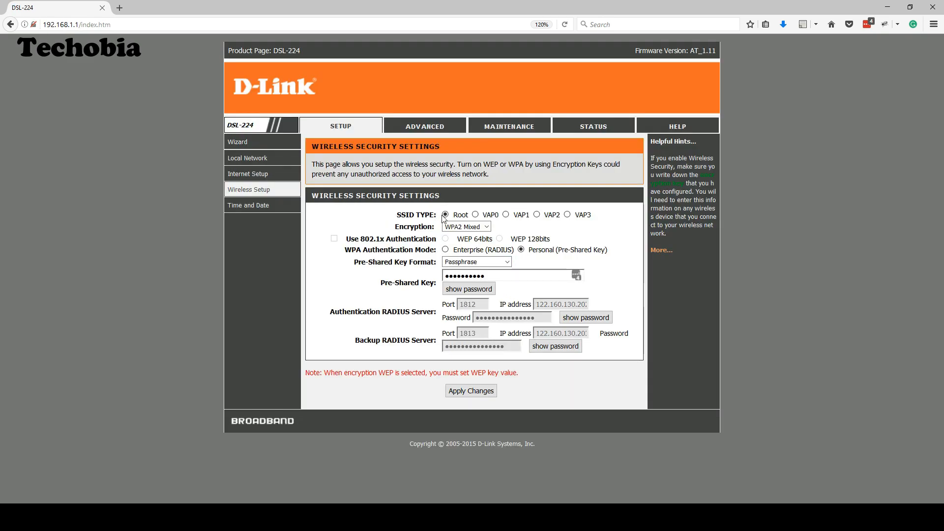
mouse_move(433, 229)
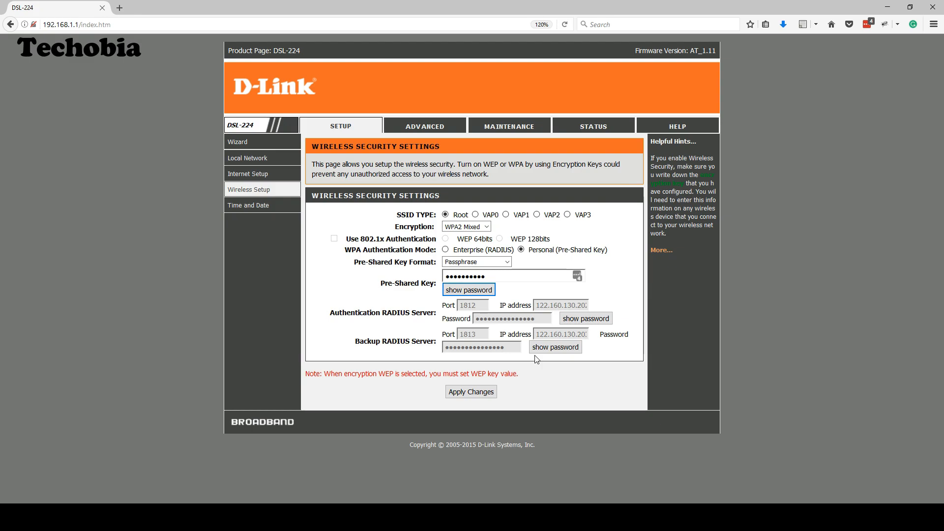
left_click(424, 126)
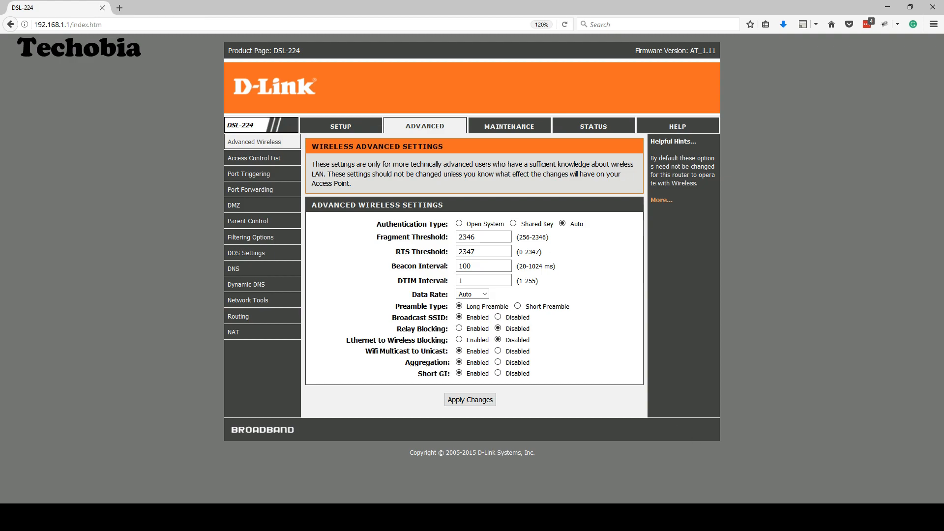
left_click(594, 126)
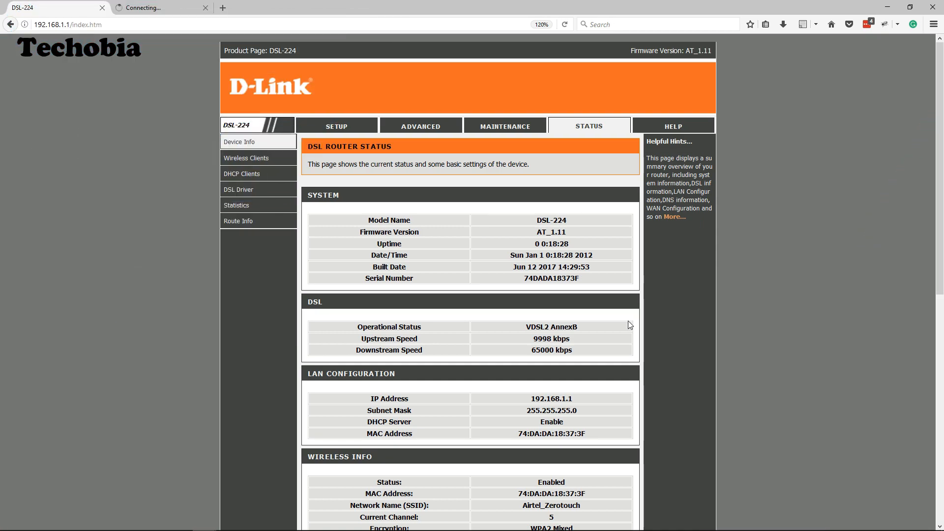
mouse_move(621, 328)
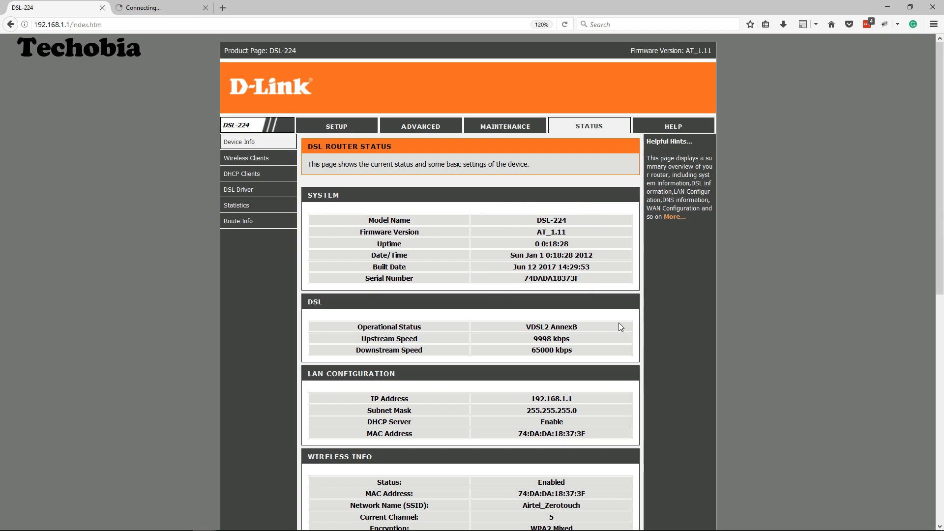
scroll("down", 3)
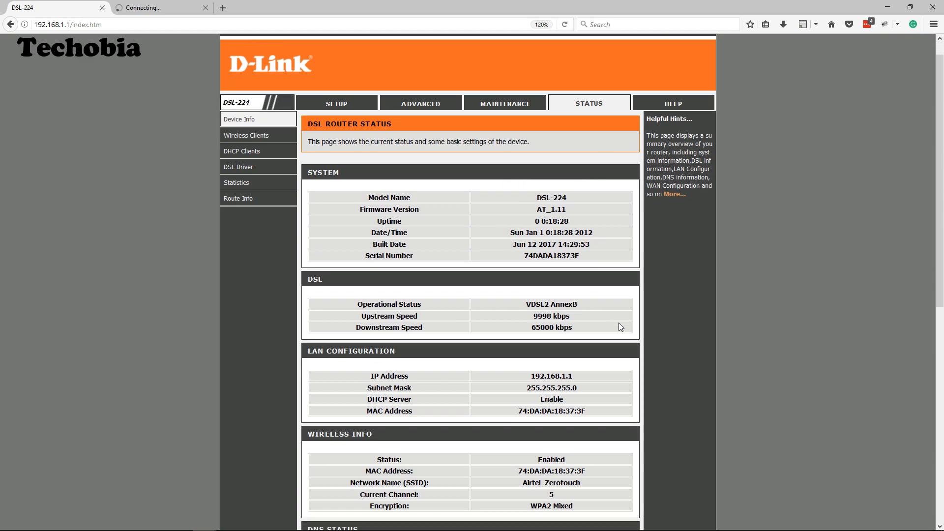
scroll("down", 3)
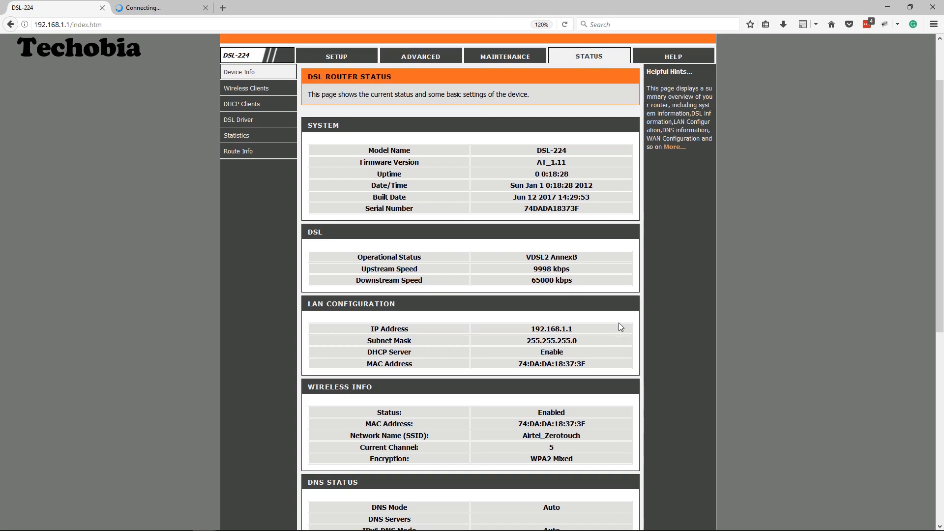
scroll("down", 3)
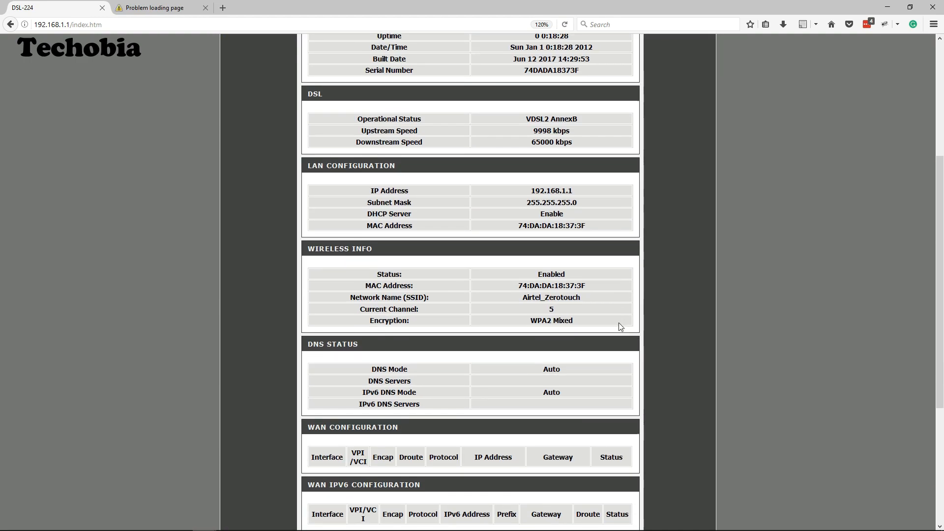
scroll("down", 3)
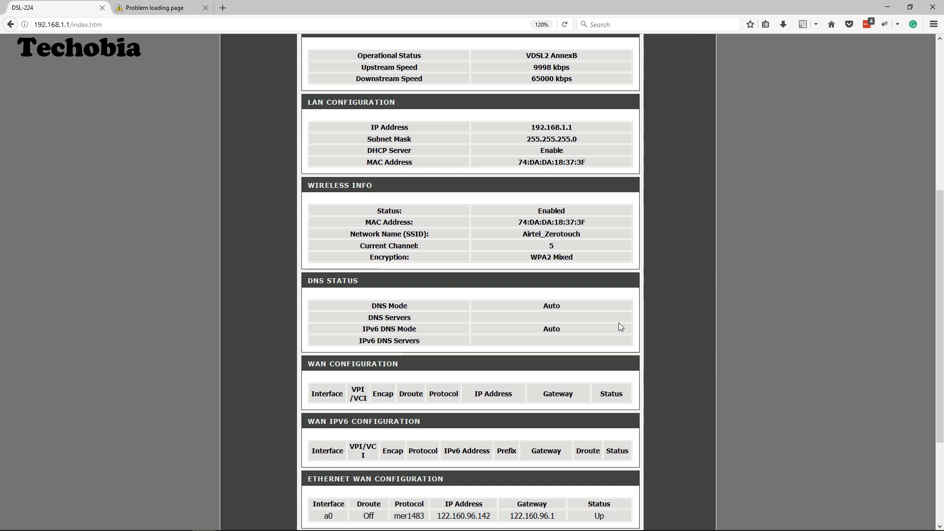
scroll("down", 3)
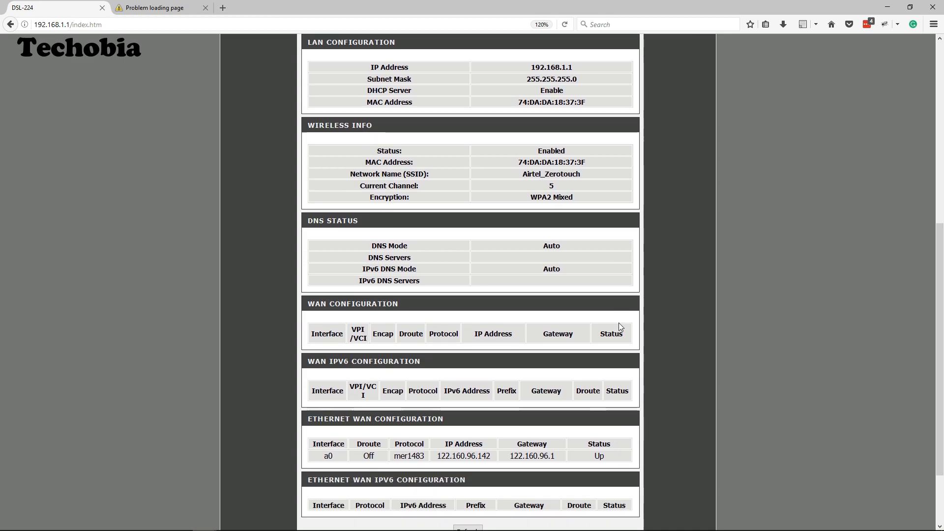
scroll("down", 3)
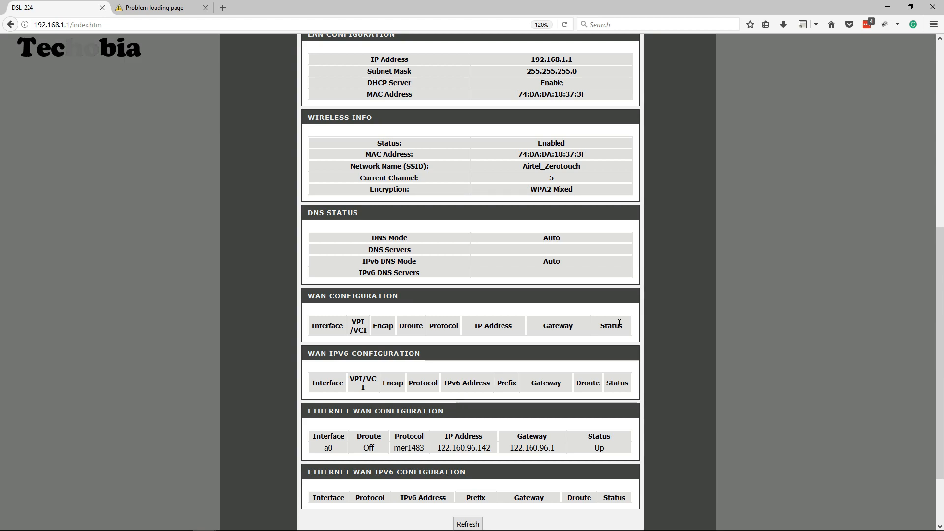
scroll("down", 3)
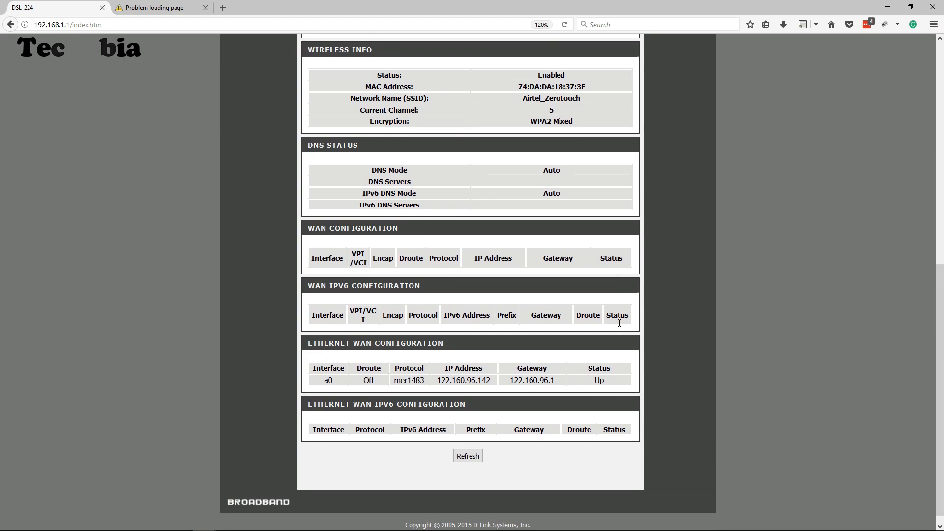
mouse_move(619, 330)
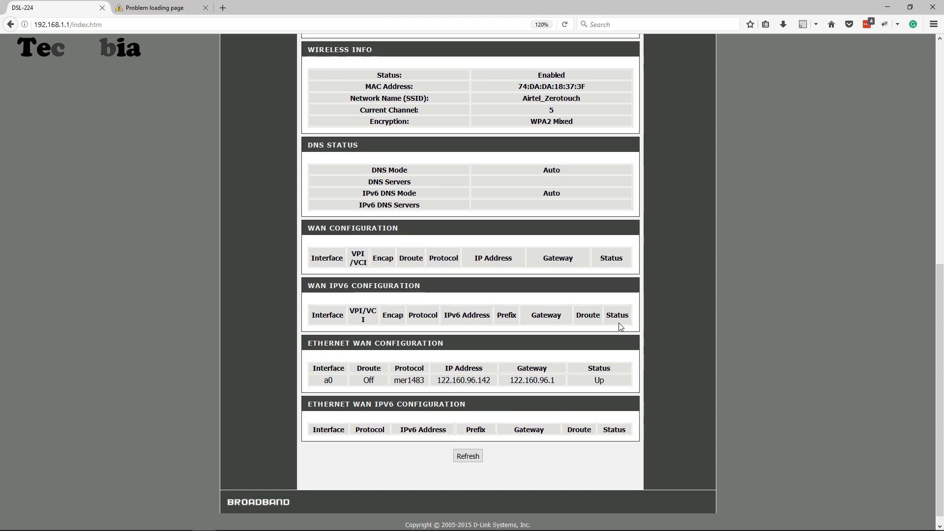